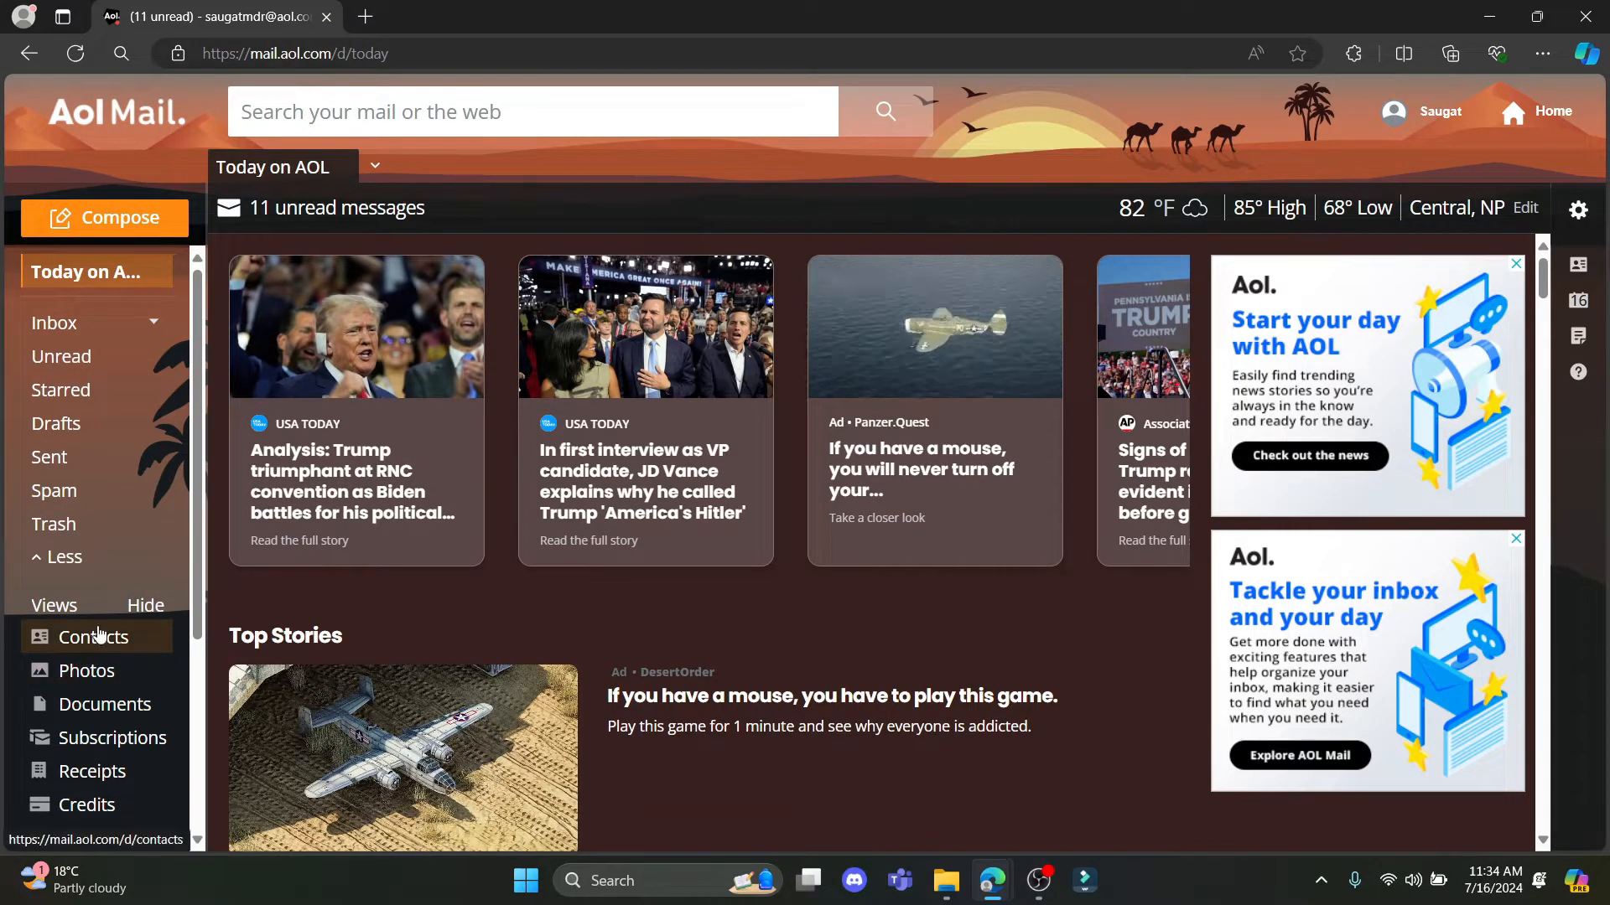
# Show the saved contacts list from the Views section of the sidebar
pyautogui.click(146, 606)
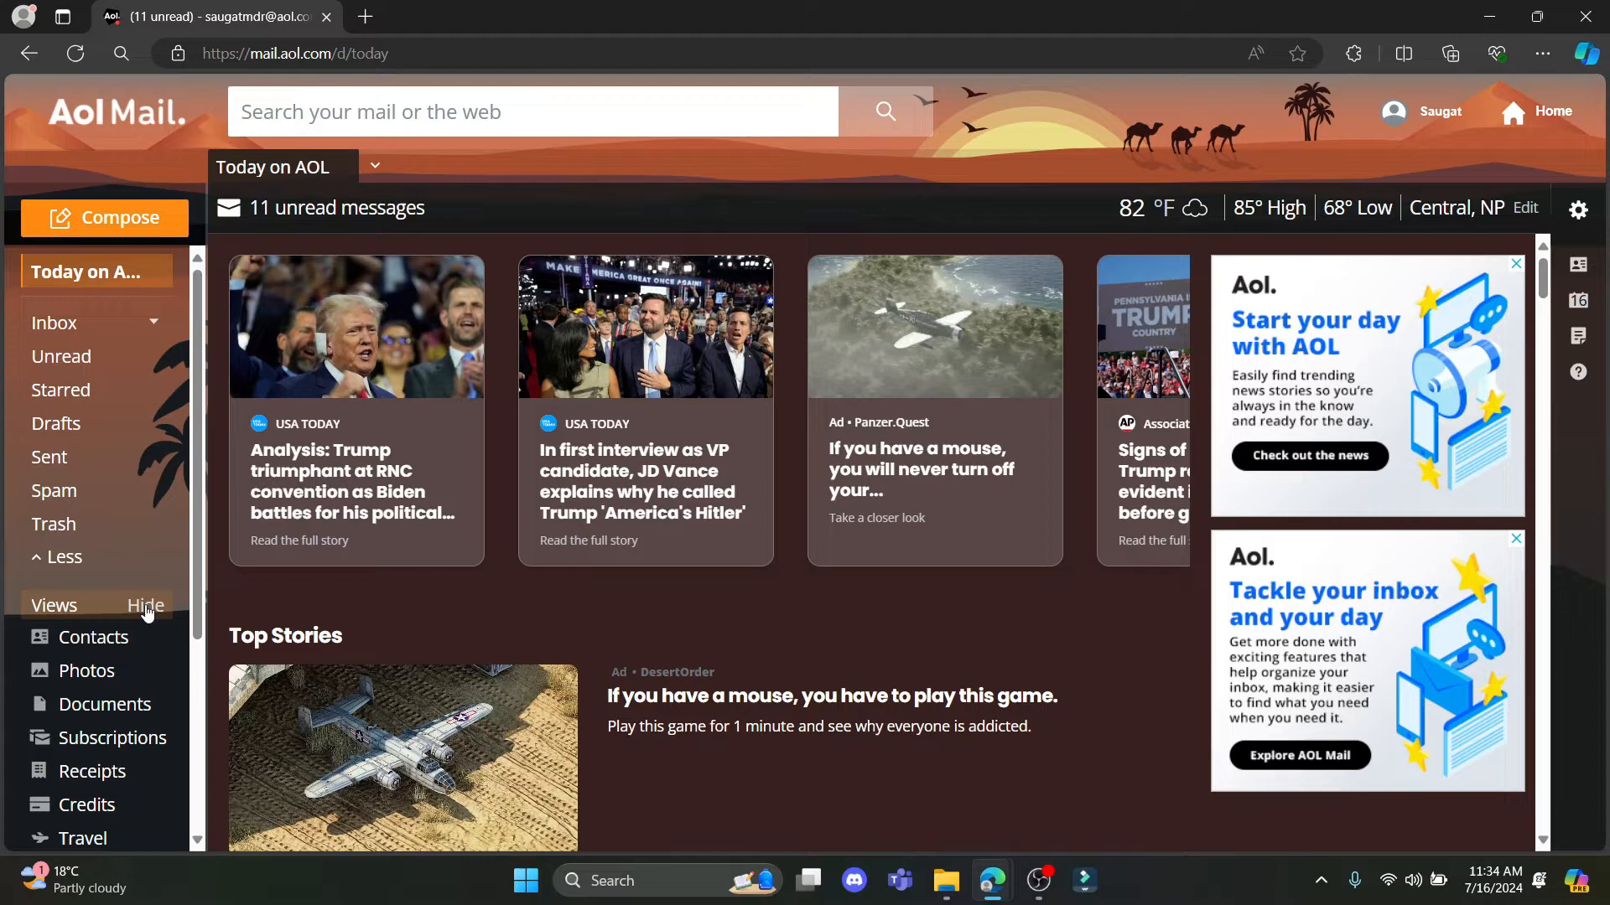
pyautogui.moveTo(94, 638)
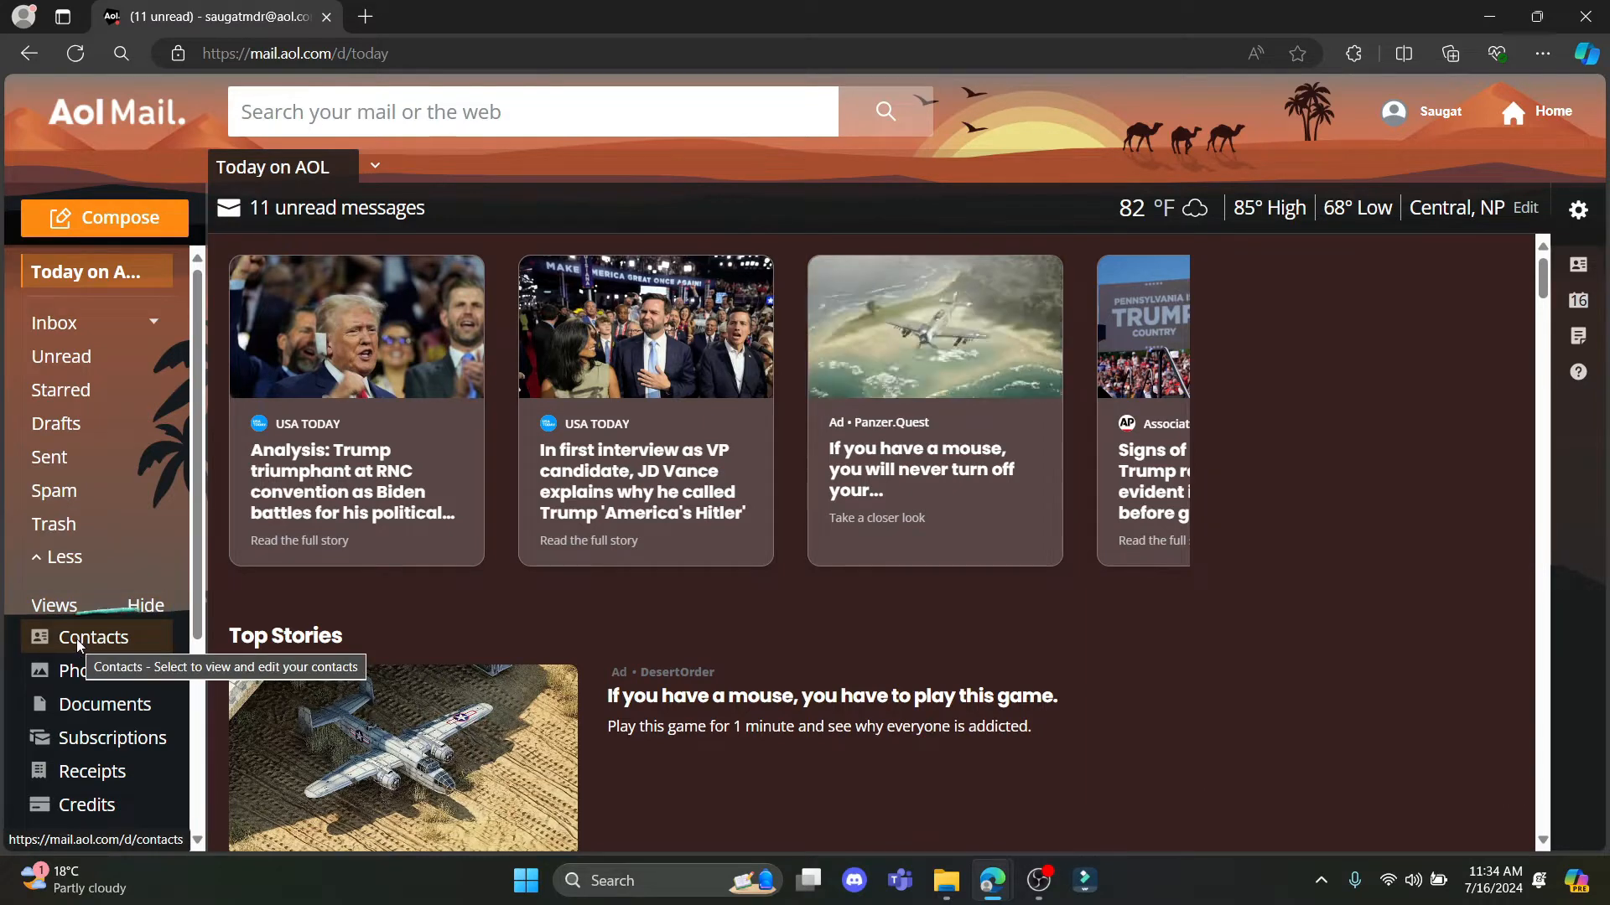
pyautogui.click(94, 638)
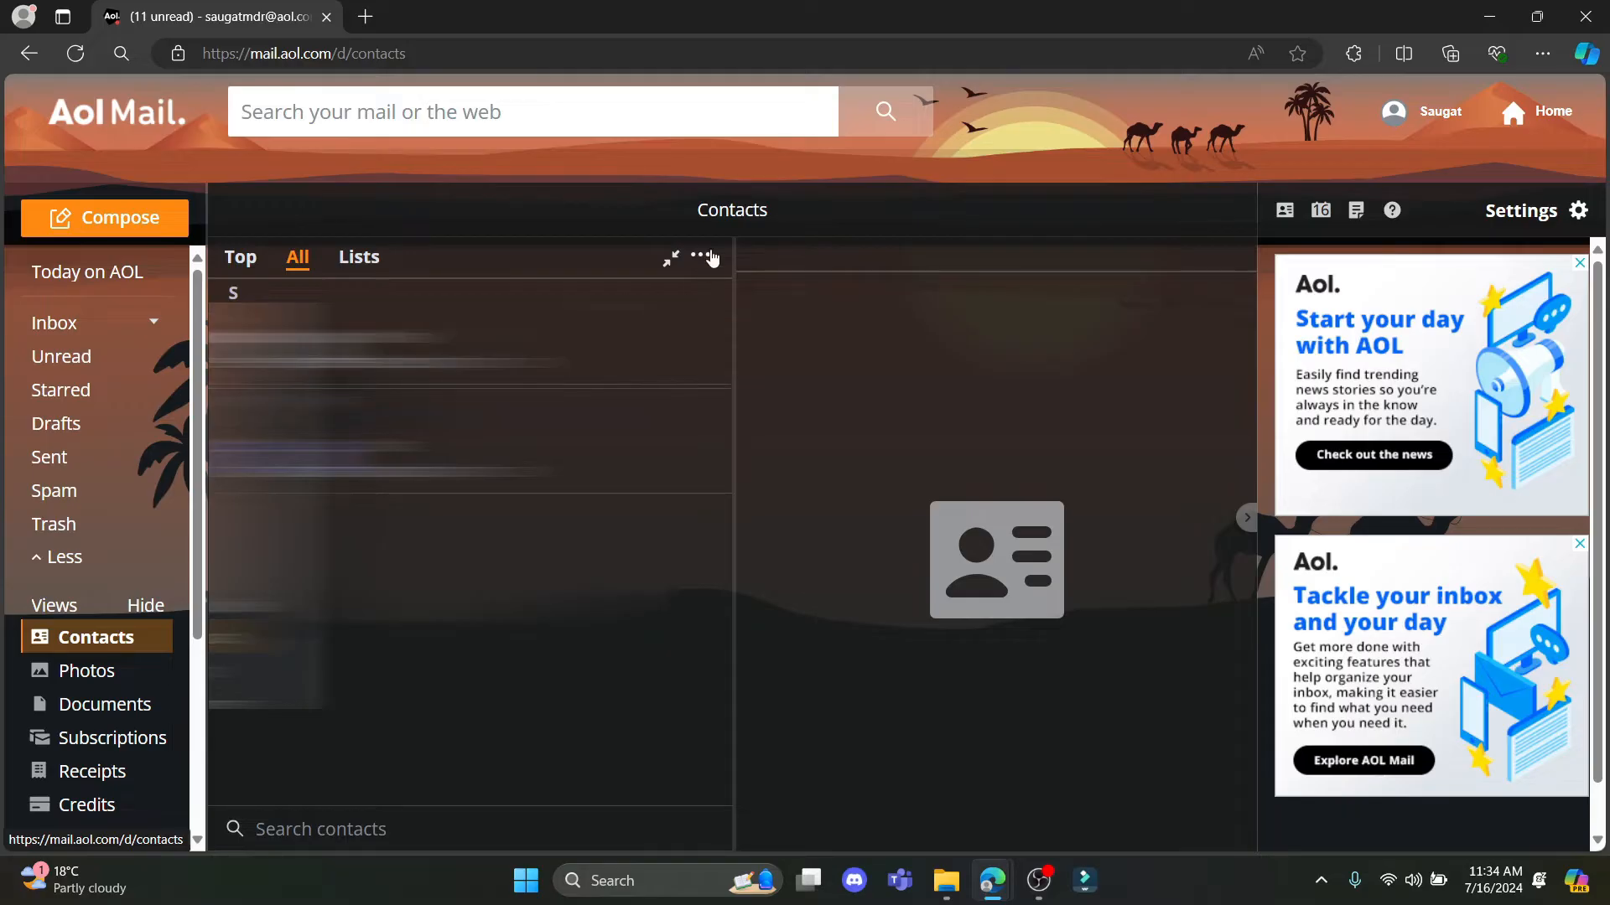
# Start a new contact from the ••• menu, discard the Create form, and show the first contact
pyautogui.click(700, 257)
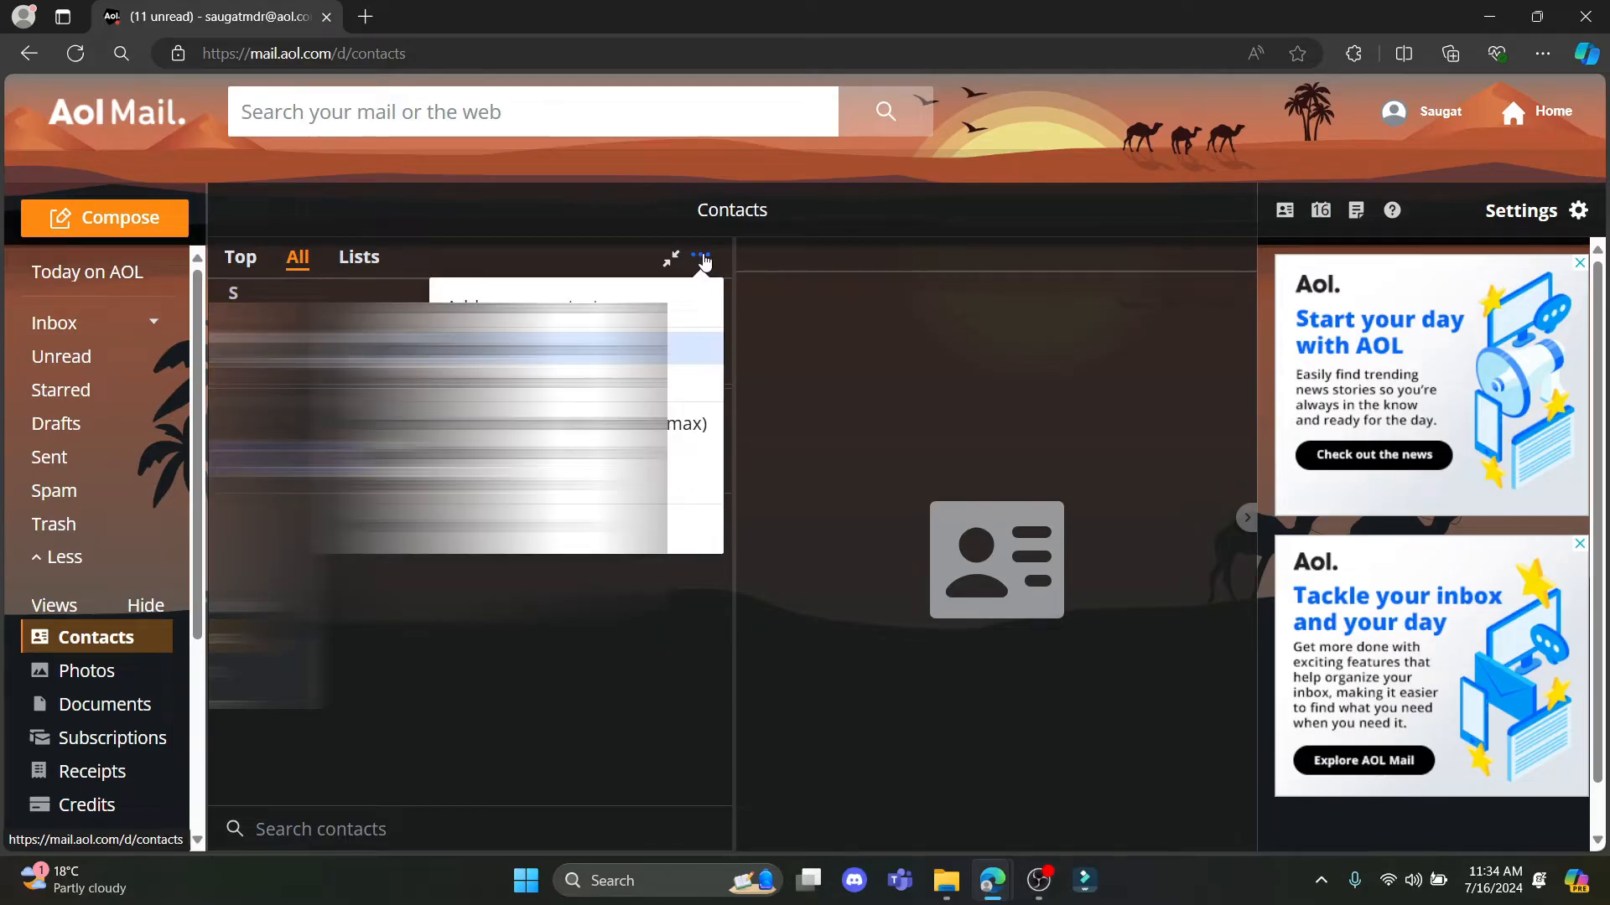
pyautogui.click(700, 260)
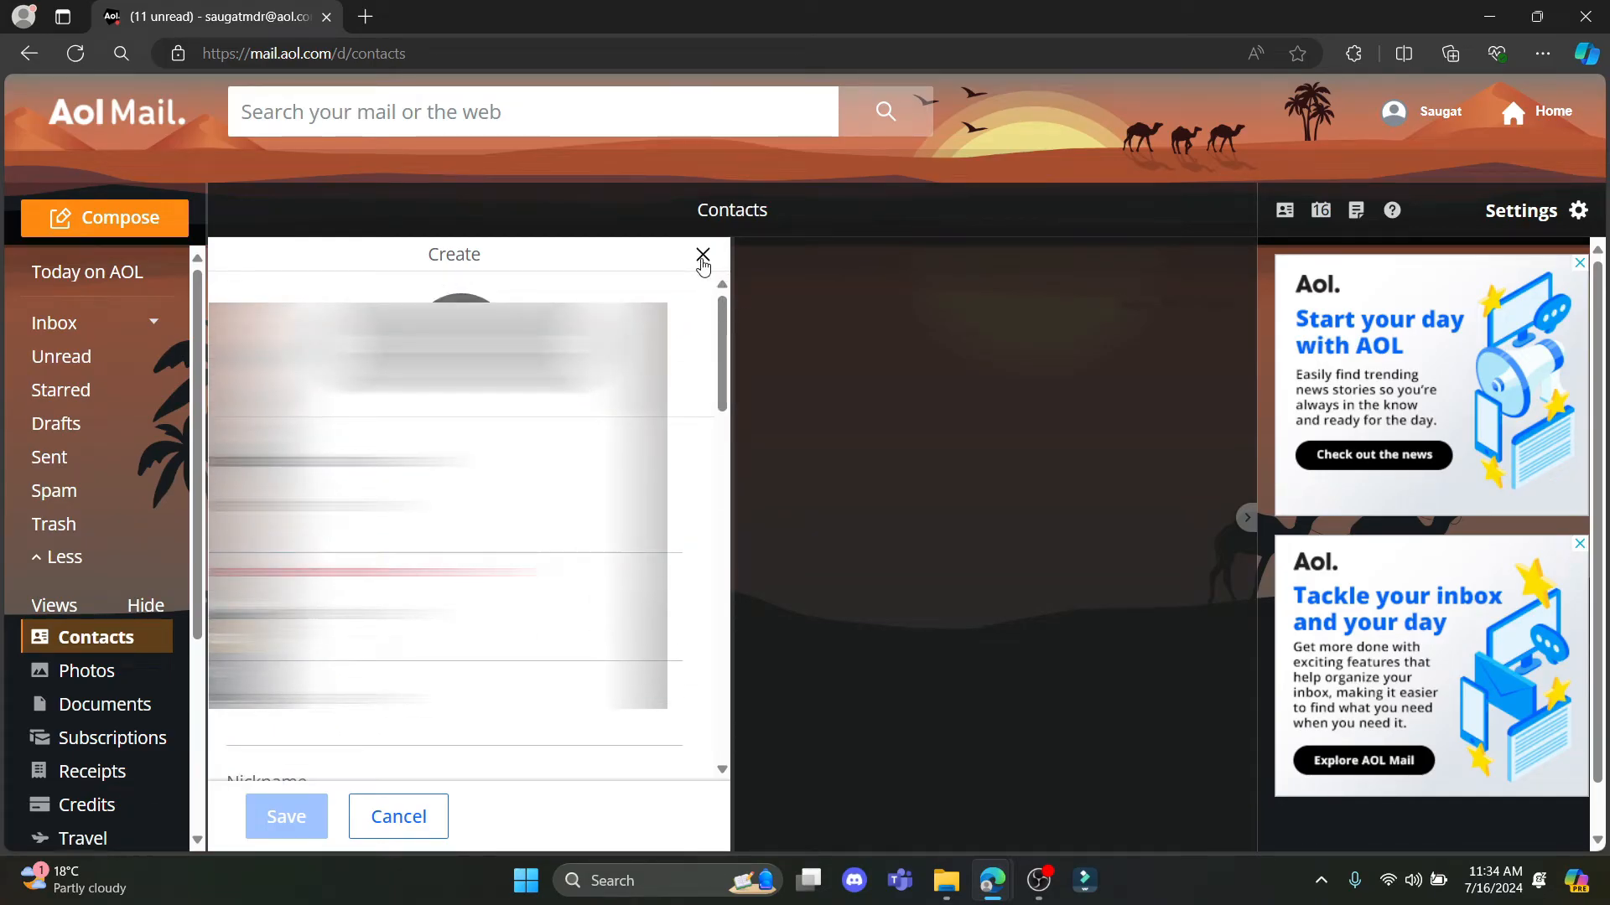
pyautogui.click(703, 254)
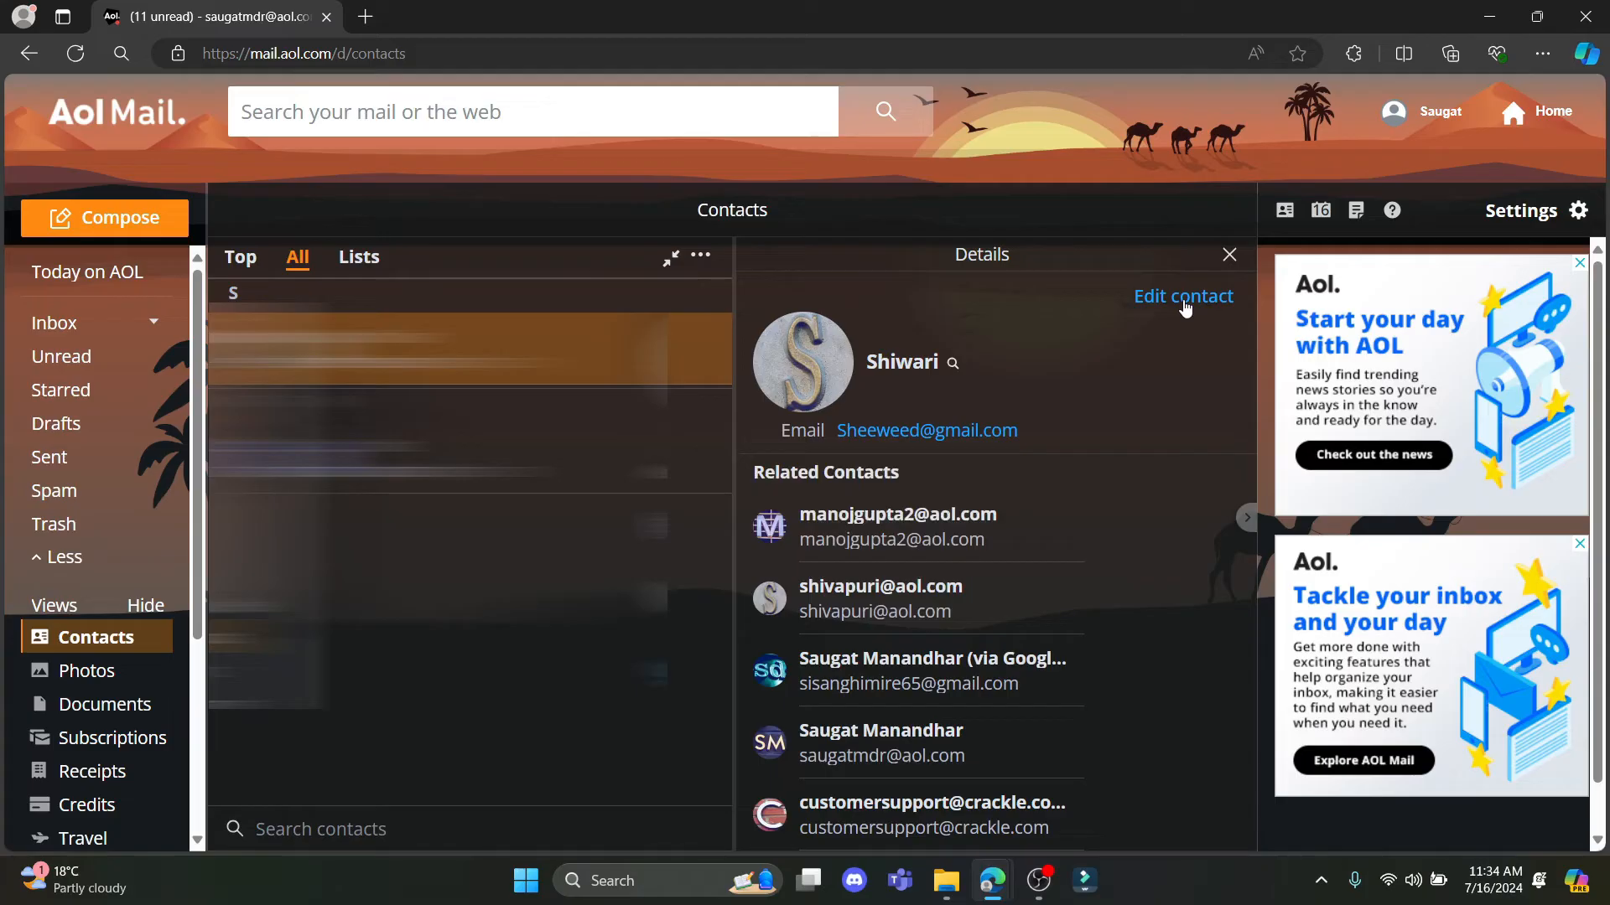
# Edit the first contact: accept the first-name spelling suggestion, middle name 'Be', last name 'Sihb'
pyautogui.click(1182, 296)
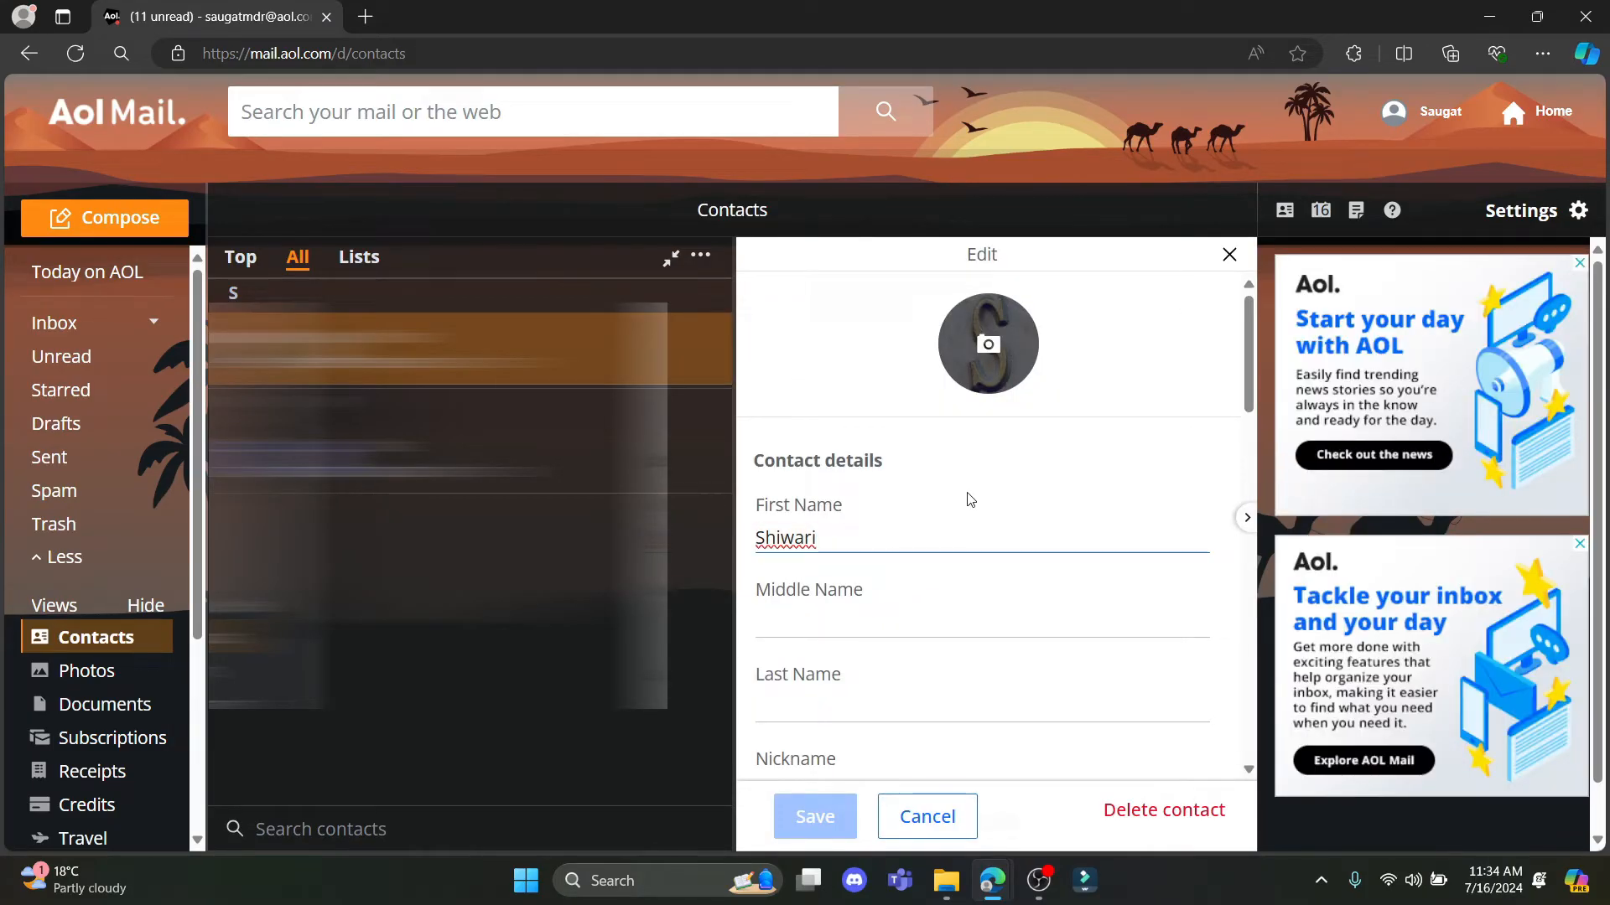
pyautogui.scroll(-3)
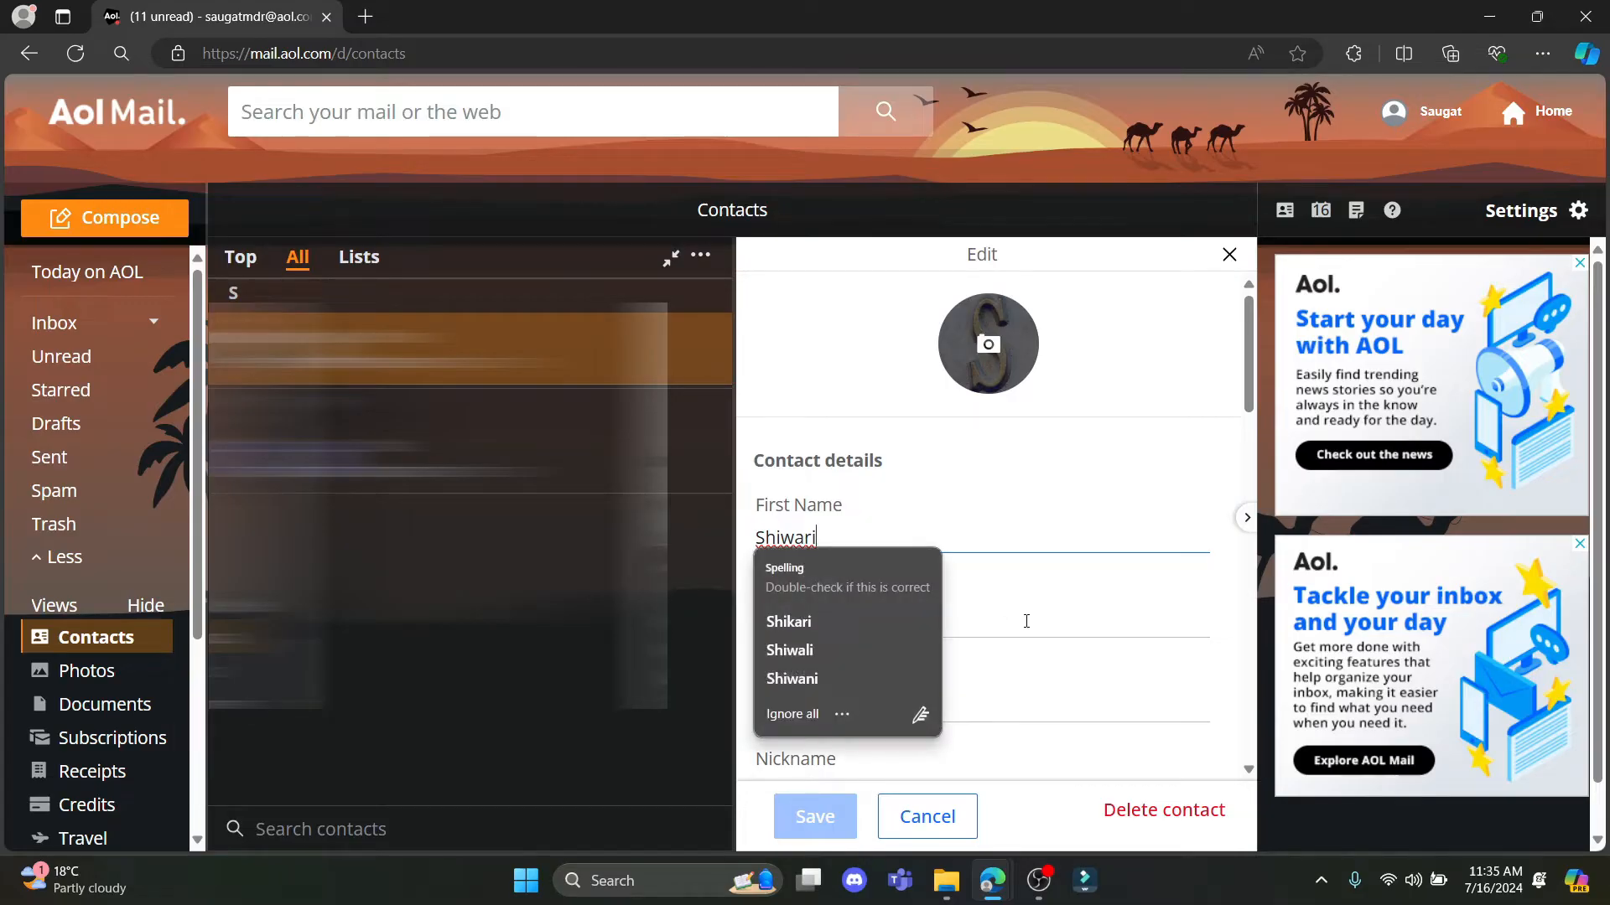
pyautogui.click(788, 620)
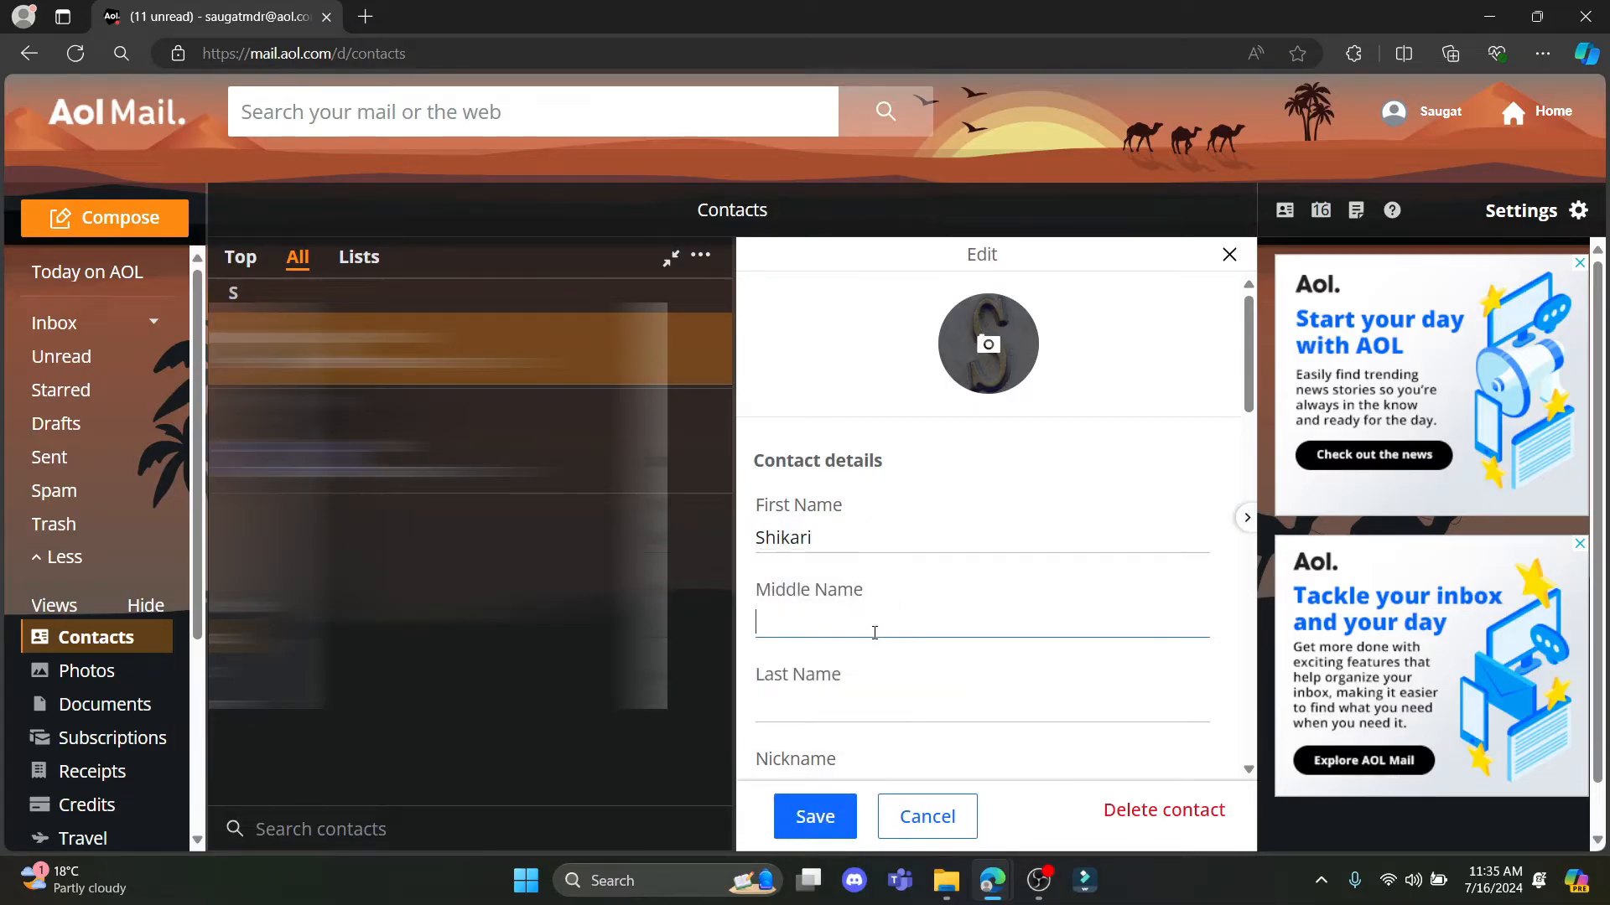
pyautogui.write('Be')
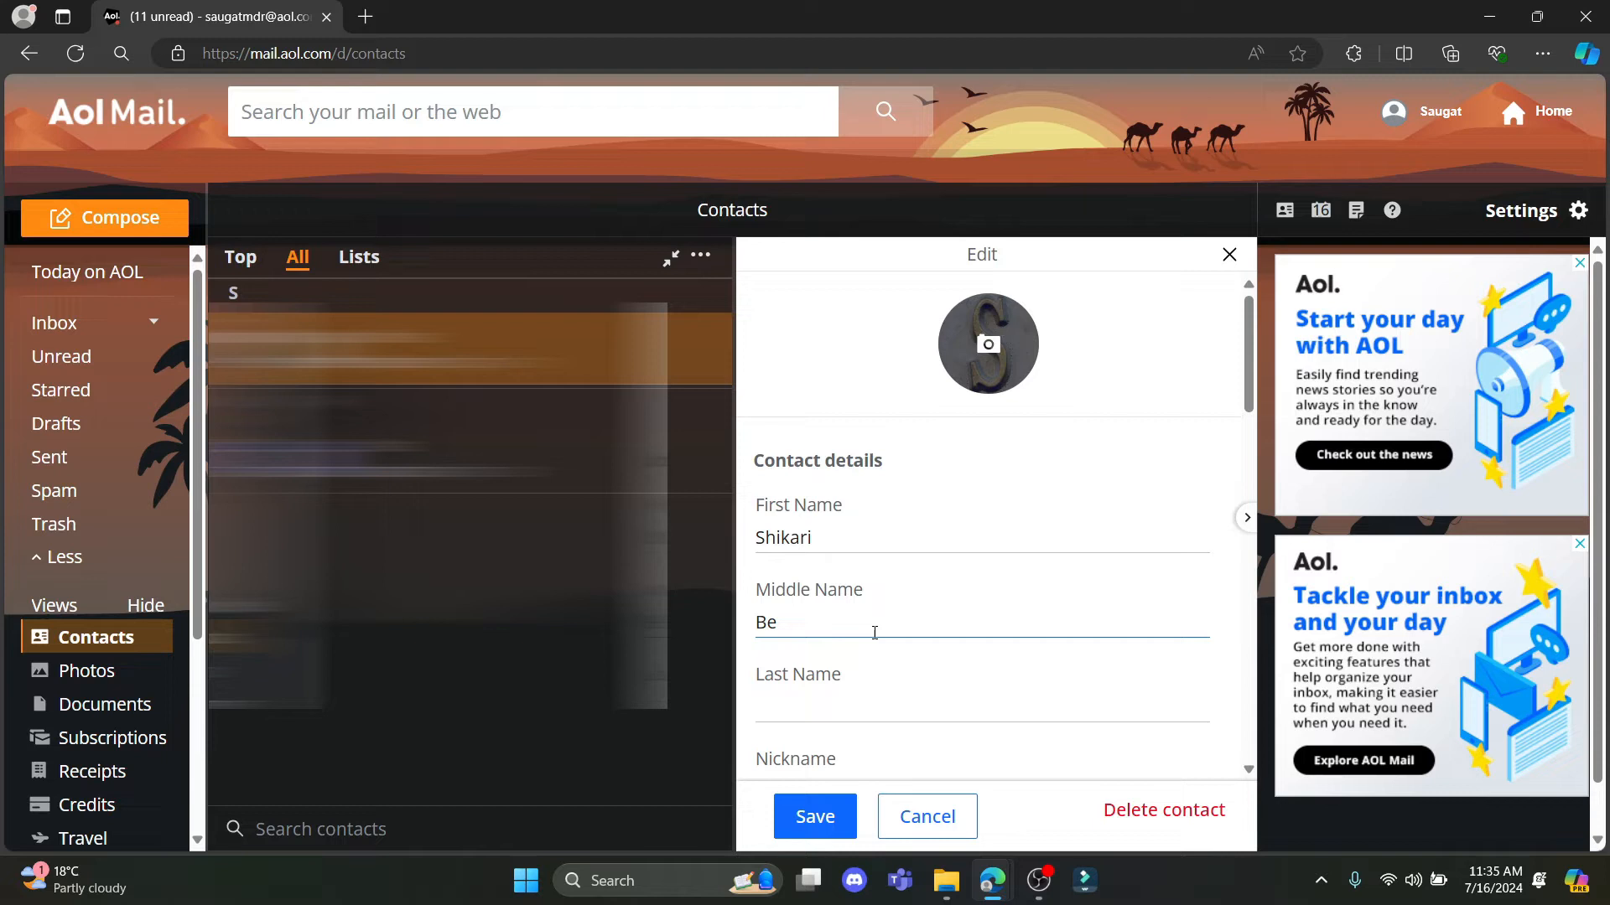
pyautogui.write('Sihba')
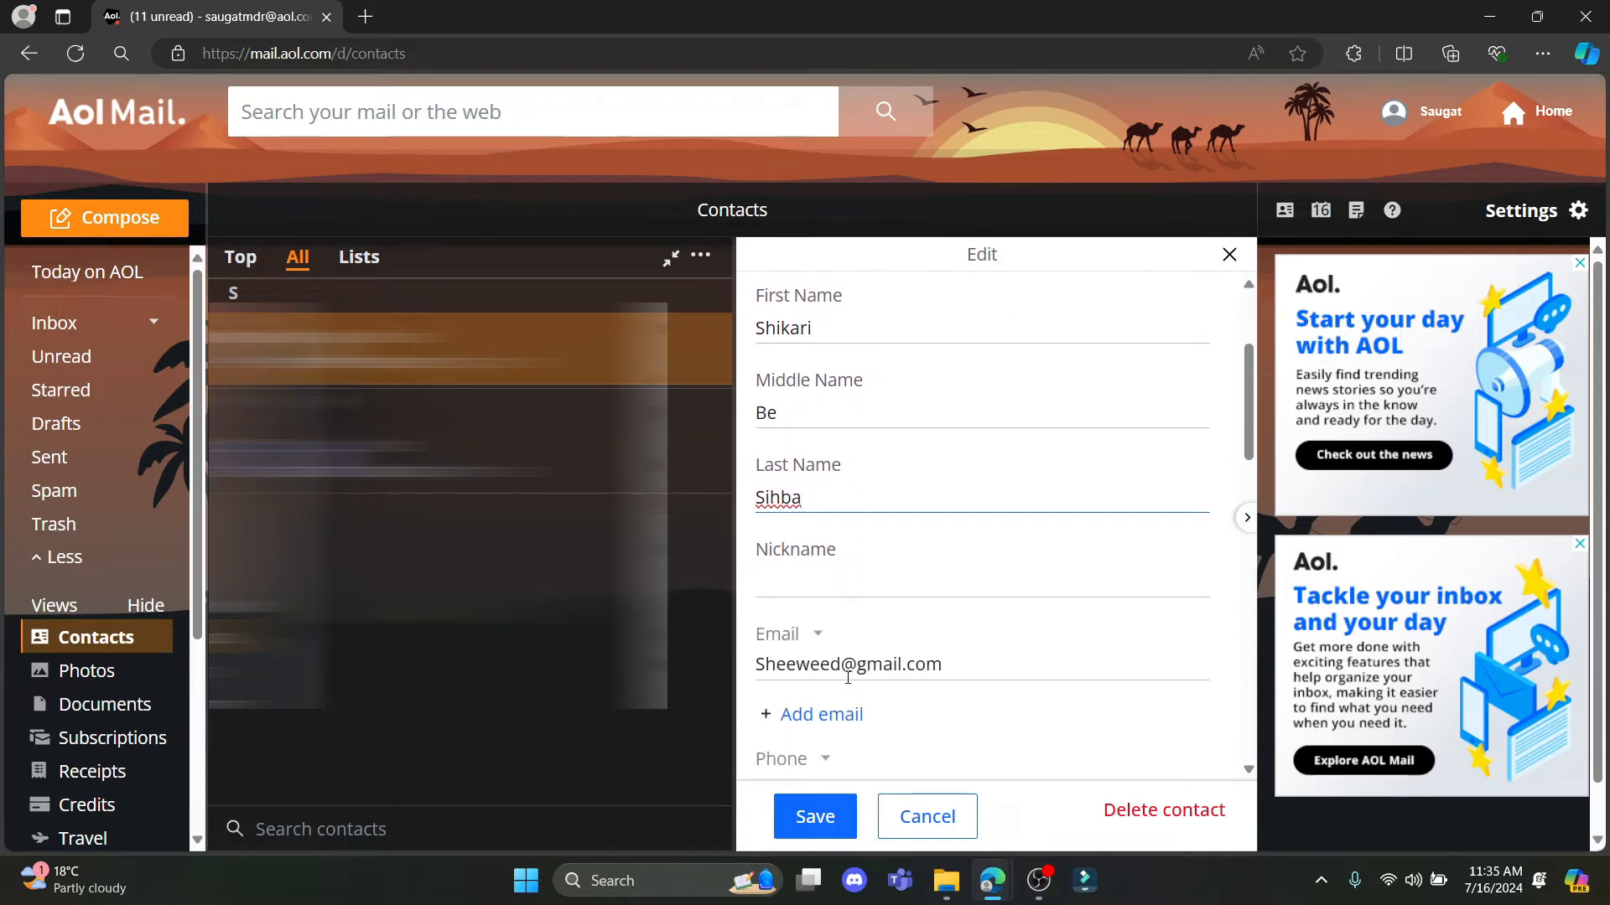
# Review the remaining edit-form fields and save the contact's new names
pyautogui.scroll(-3)
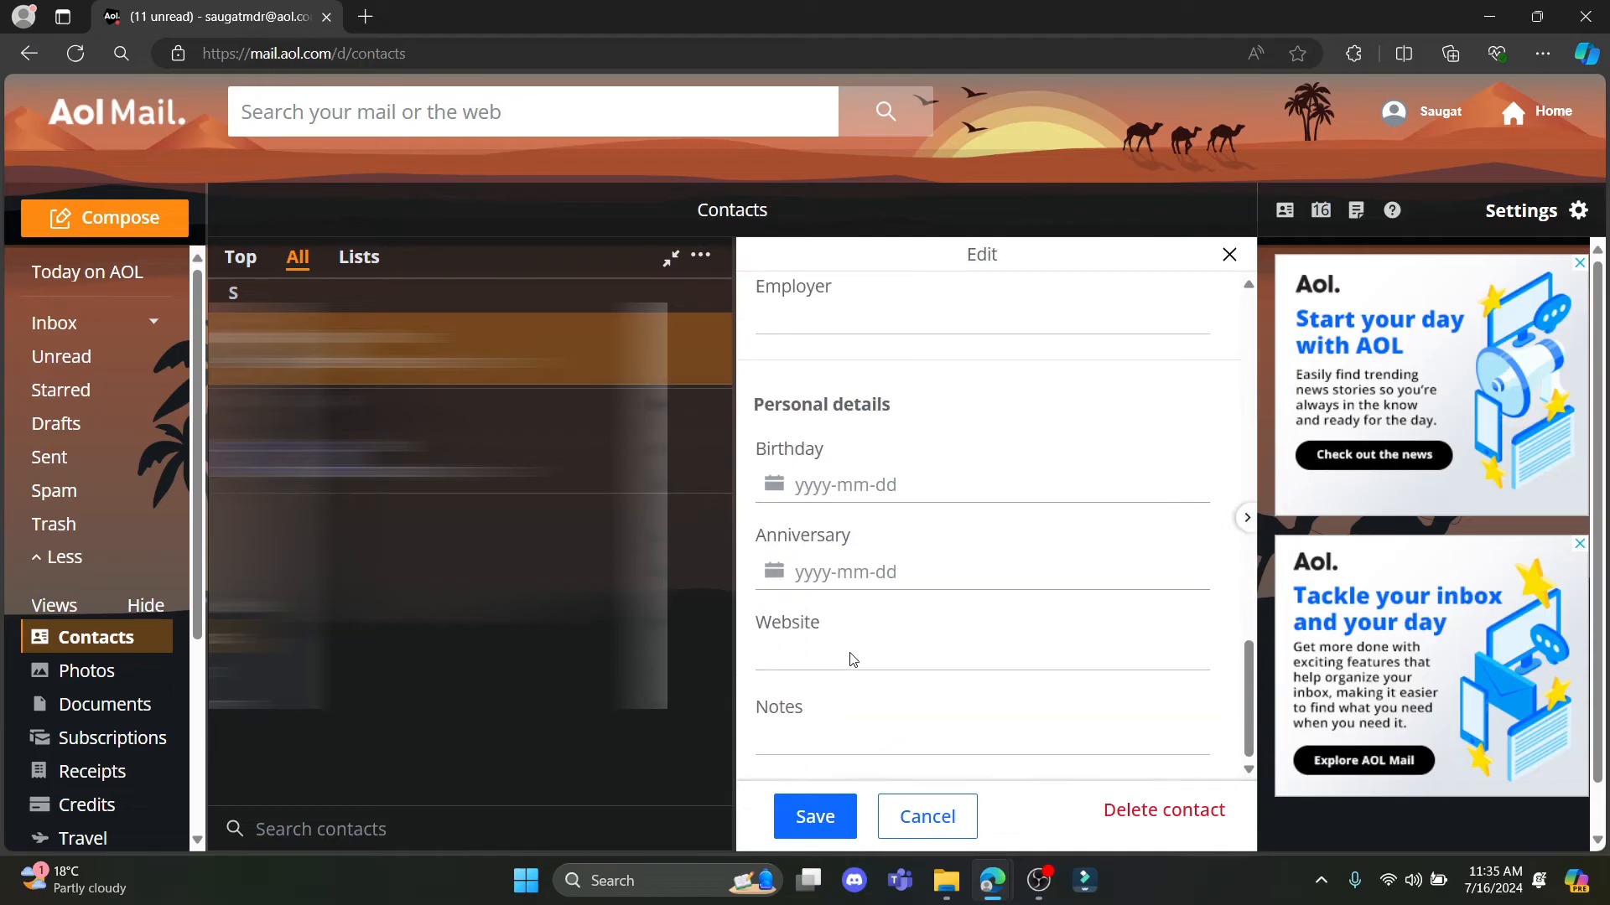
pyautogui.scroll(3)
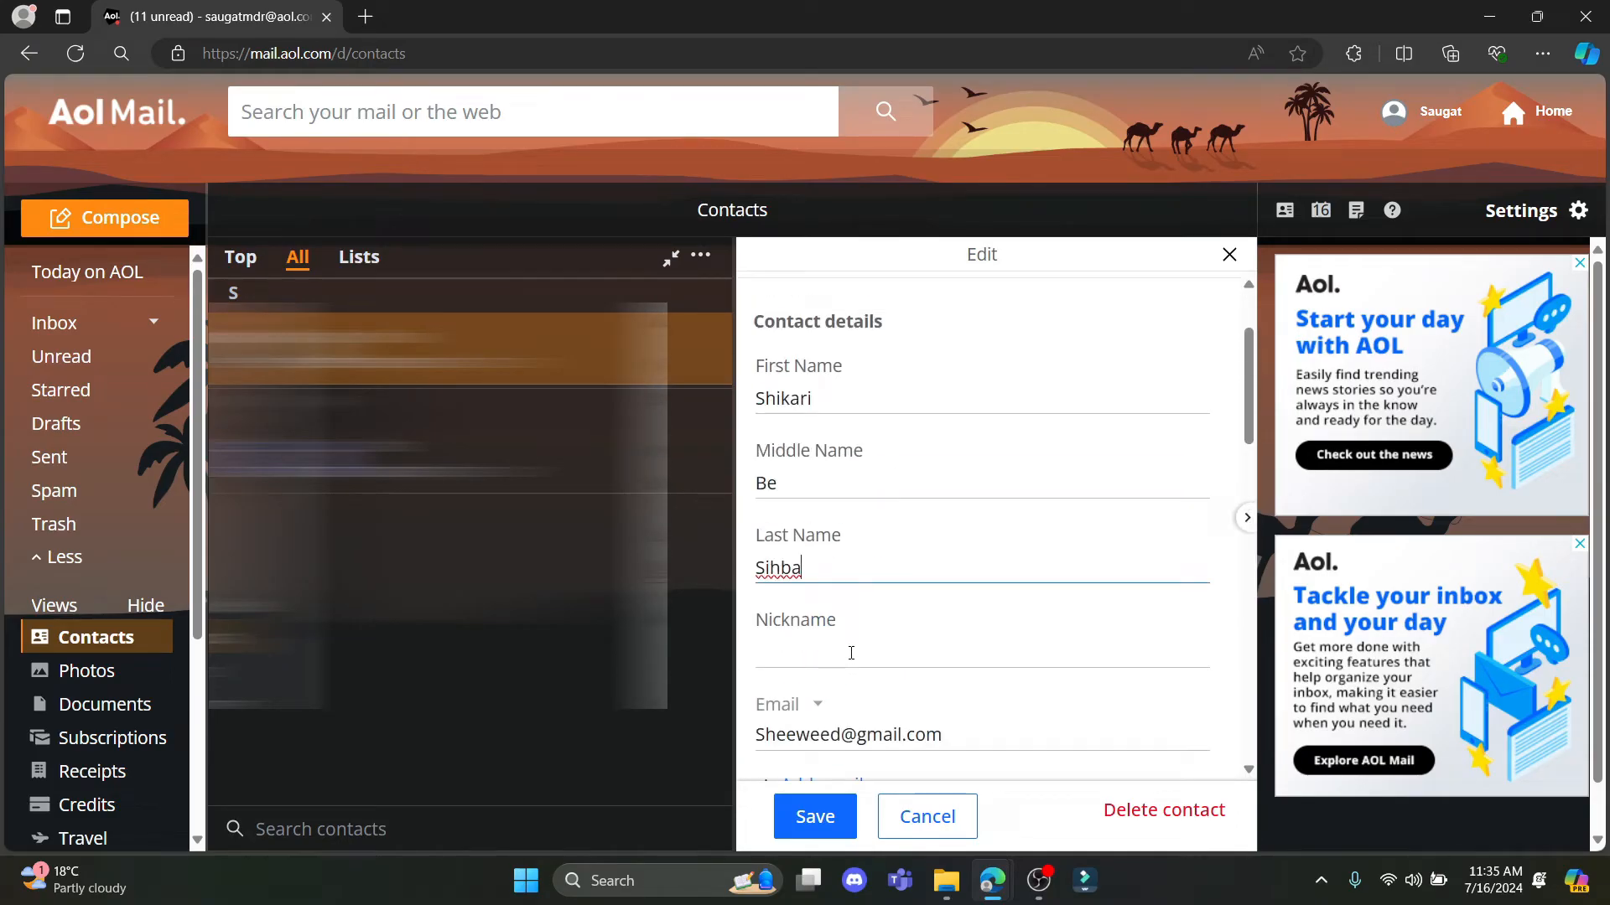
pyautogui.scroll(-3)
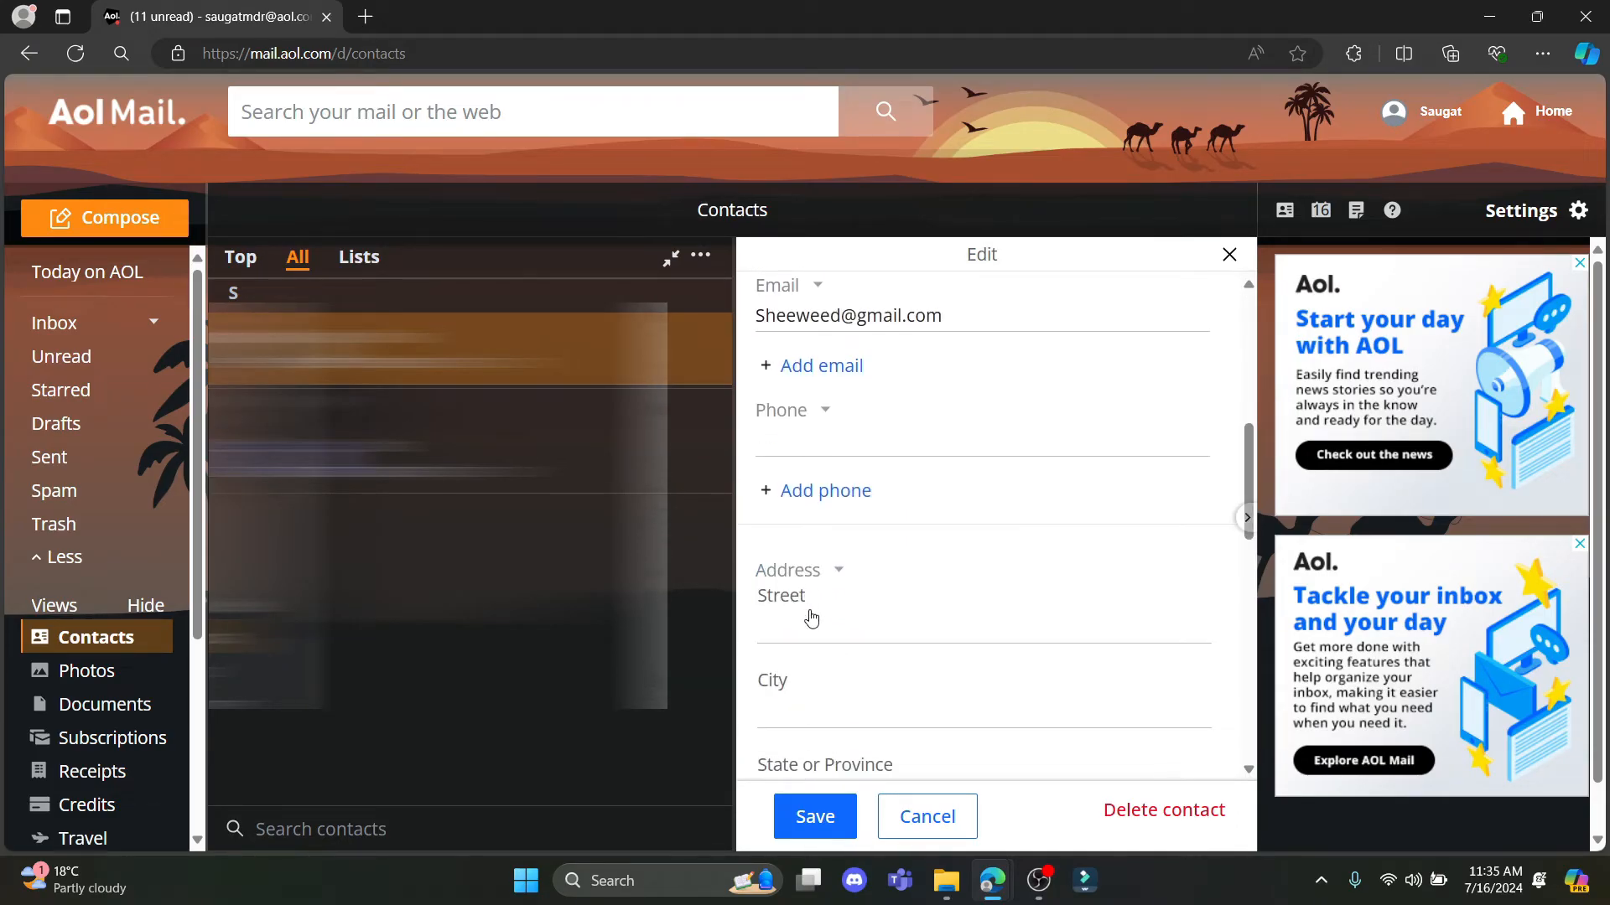
pyautogui.scroll(-3)
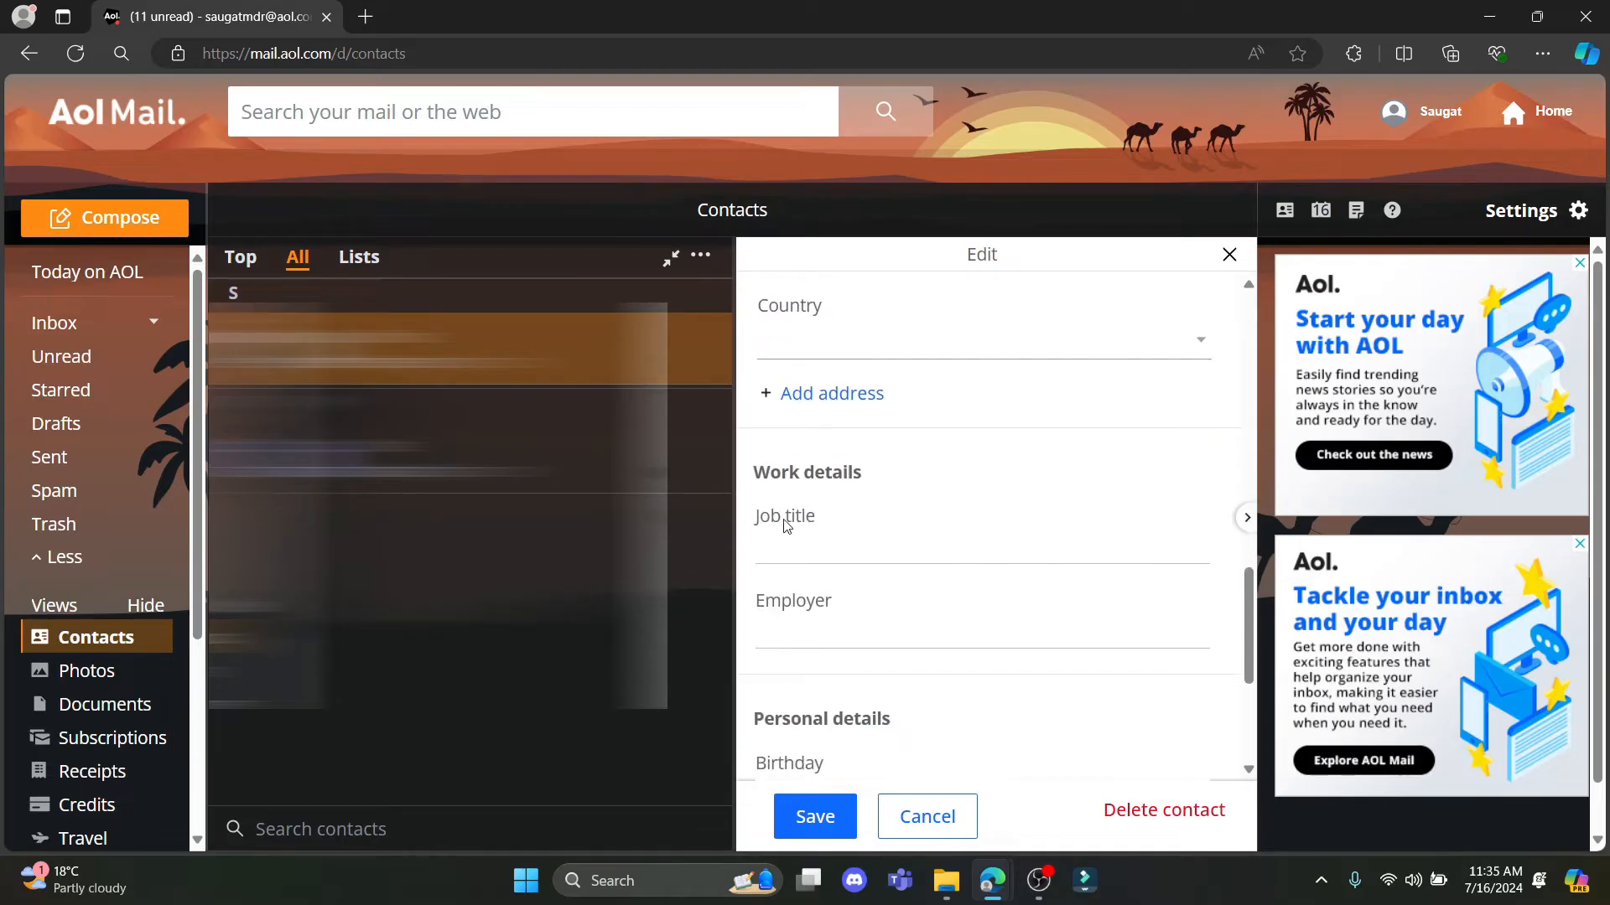
pyautogui.scroll(-3)
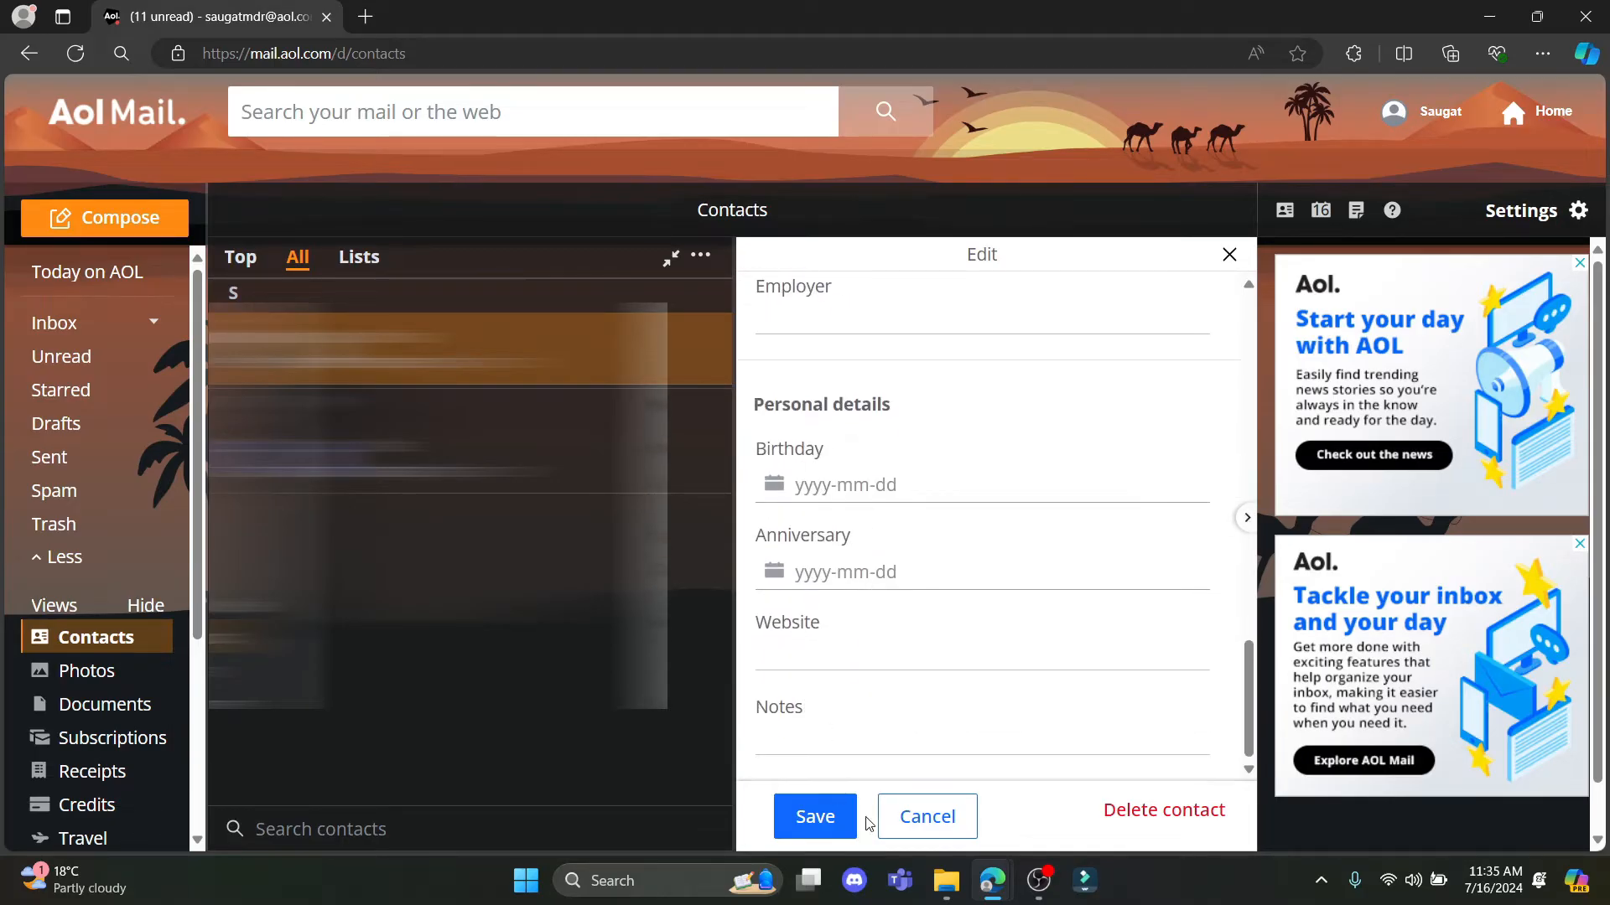
pyautogui.scroll(3)
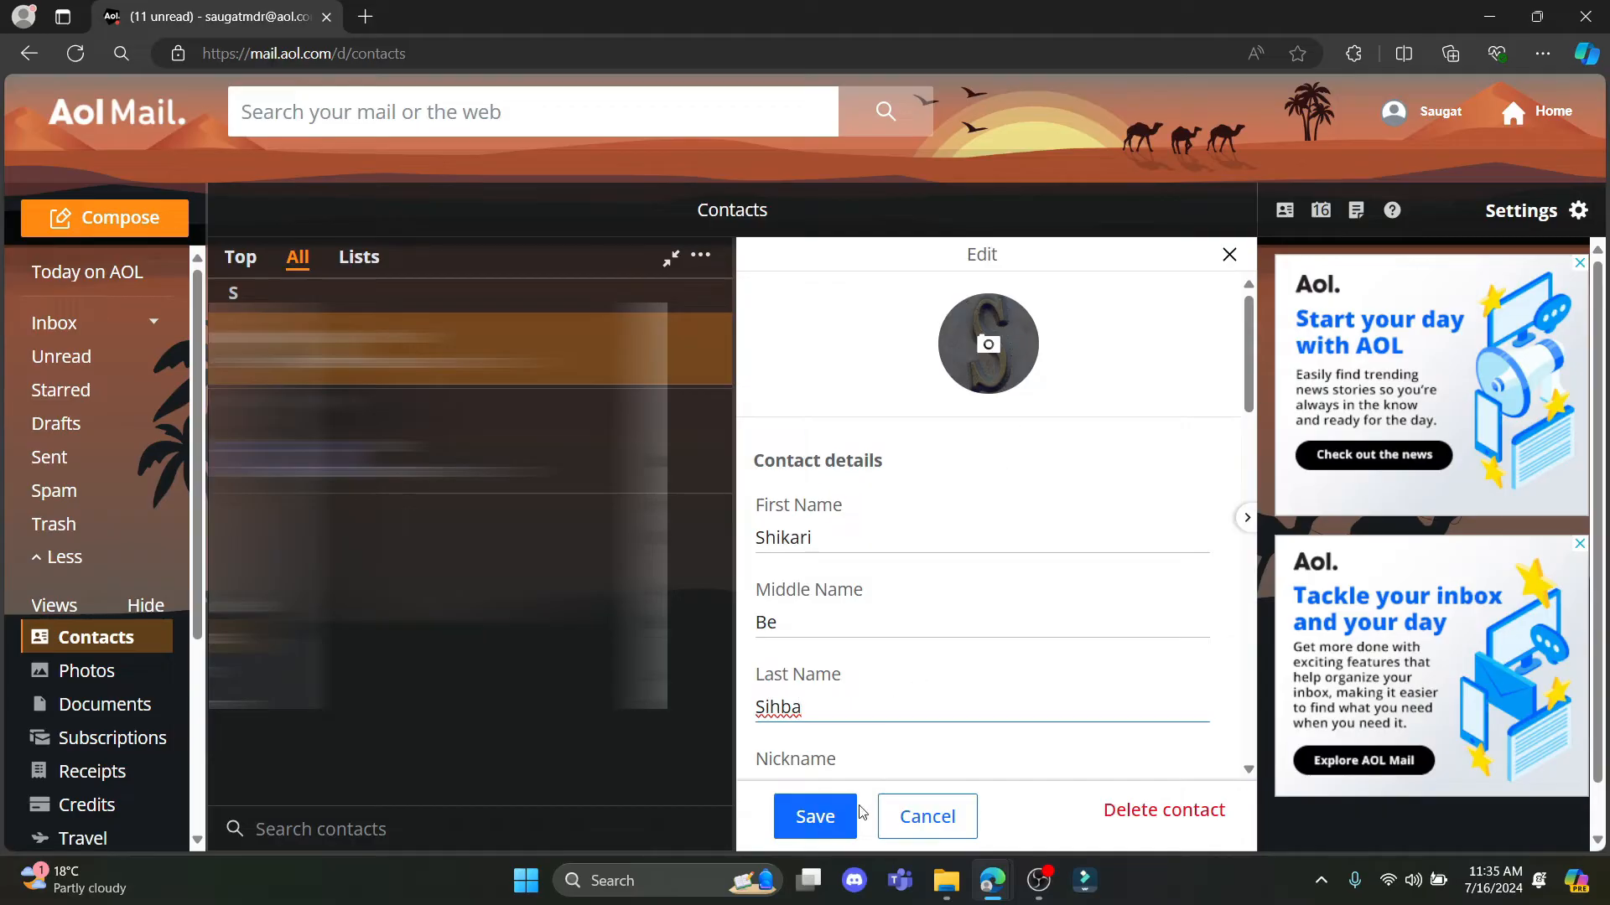
pyautogui.click(815, 817)
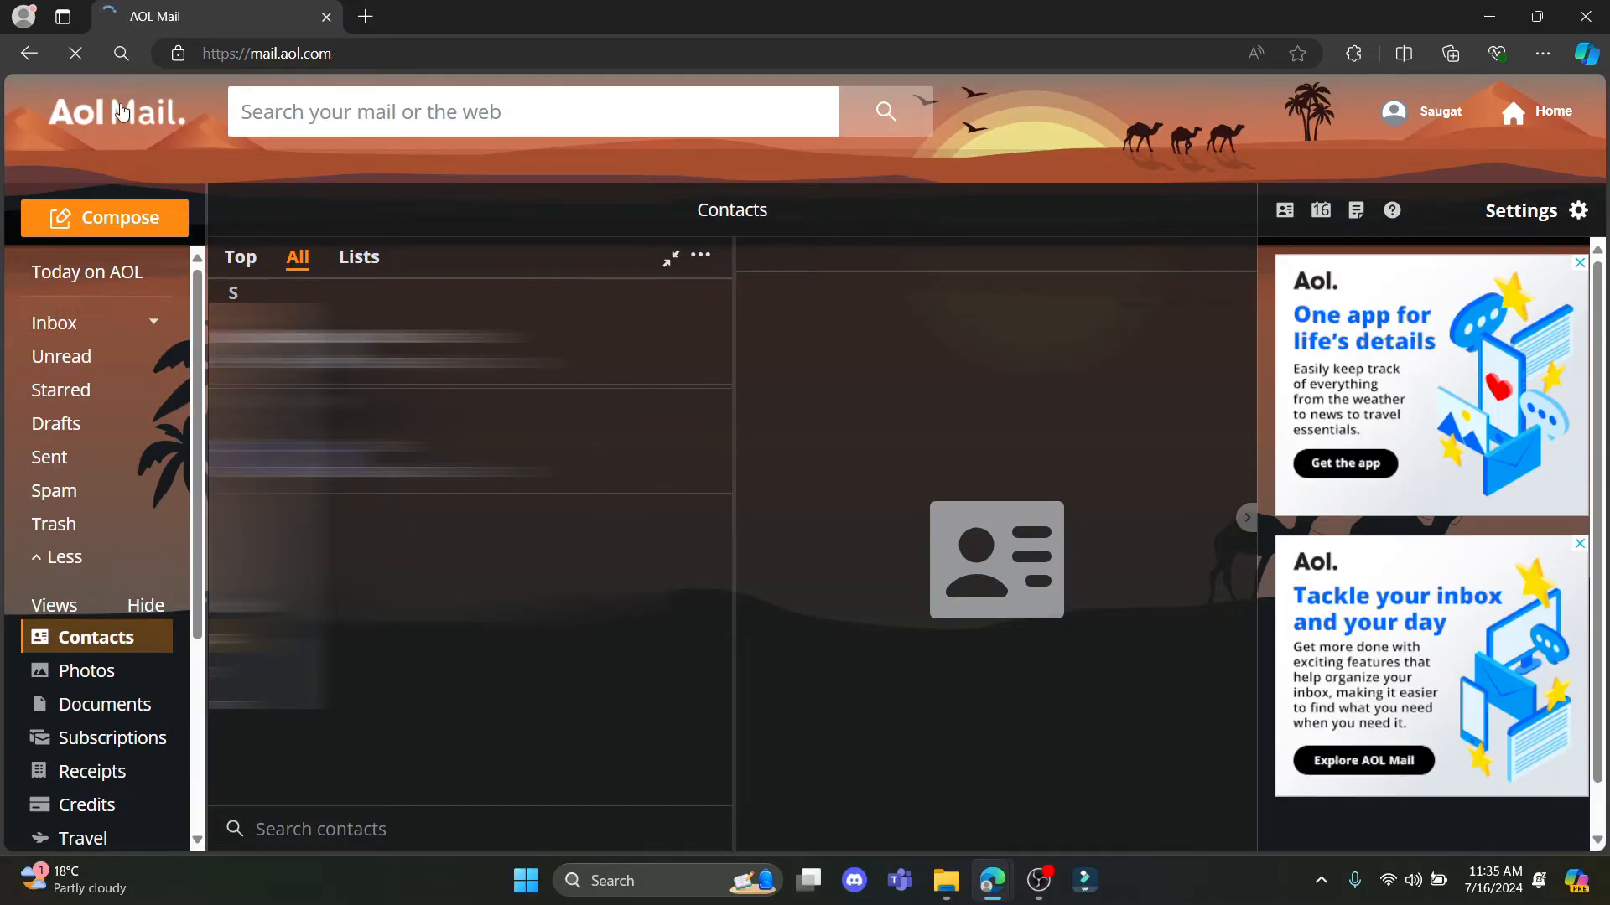
# Return via the AOL home page to Contacts and bring up the second contact, Waz, for editing
pyautogui.click(85, 272)
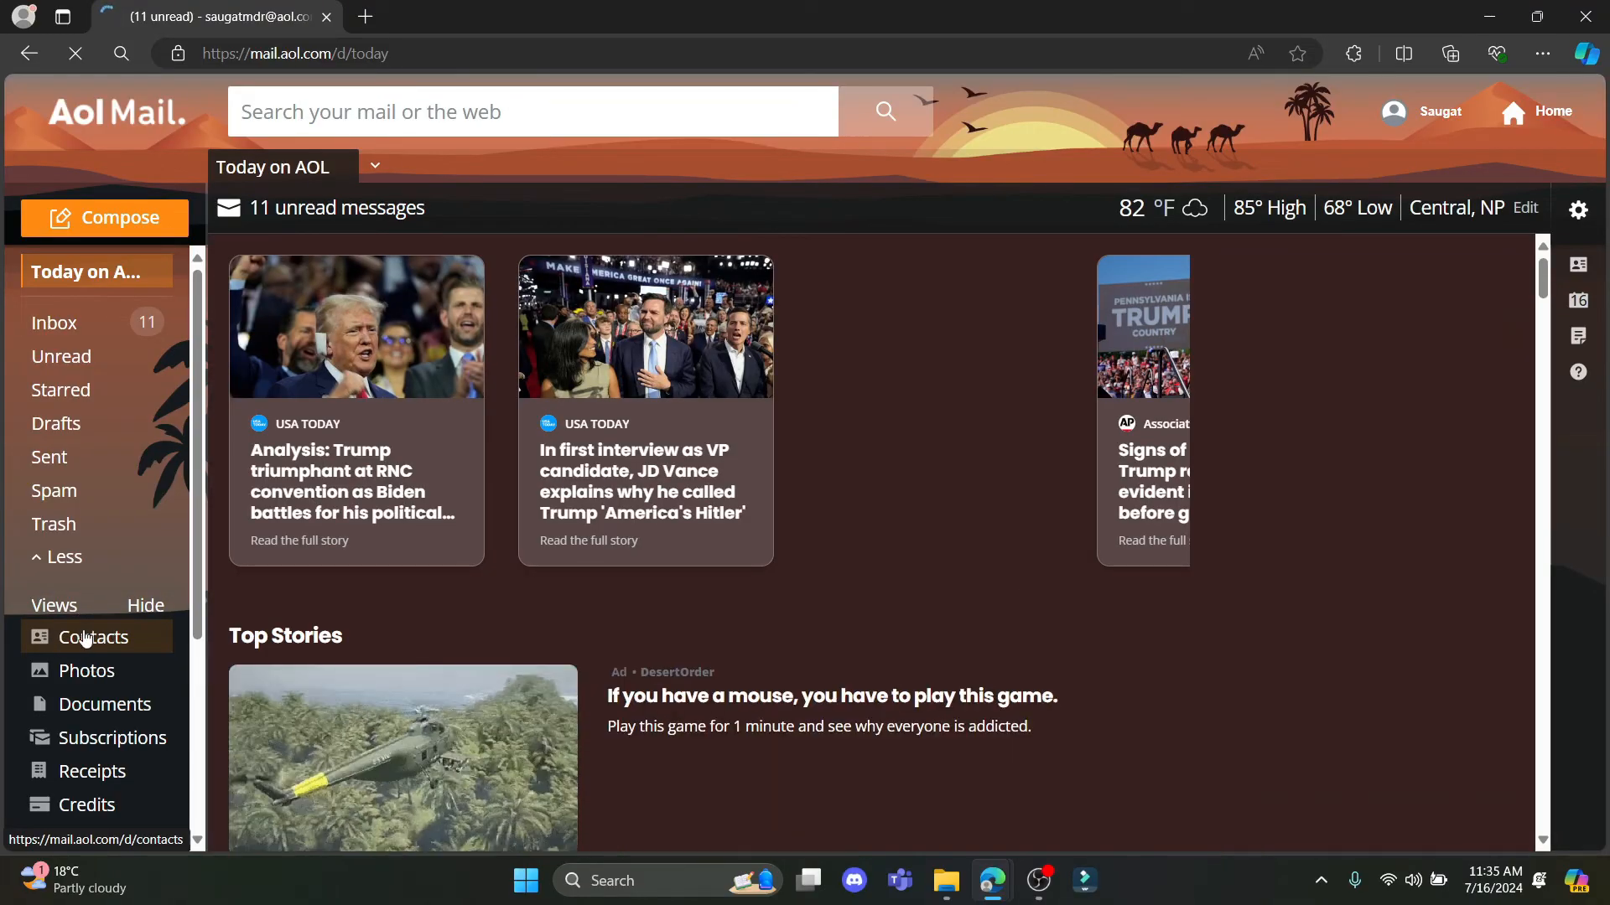
pyautogui.click(94, 637)
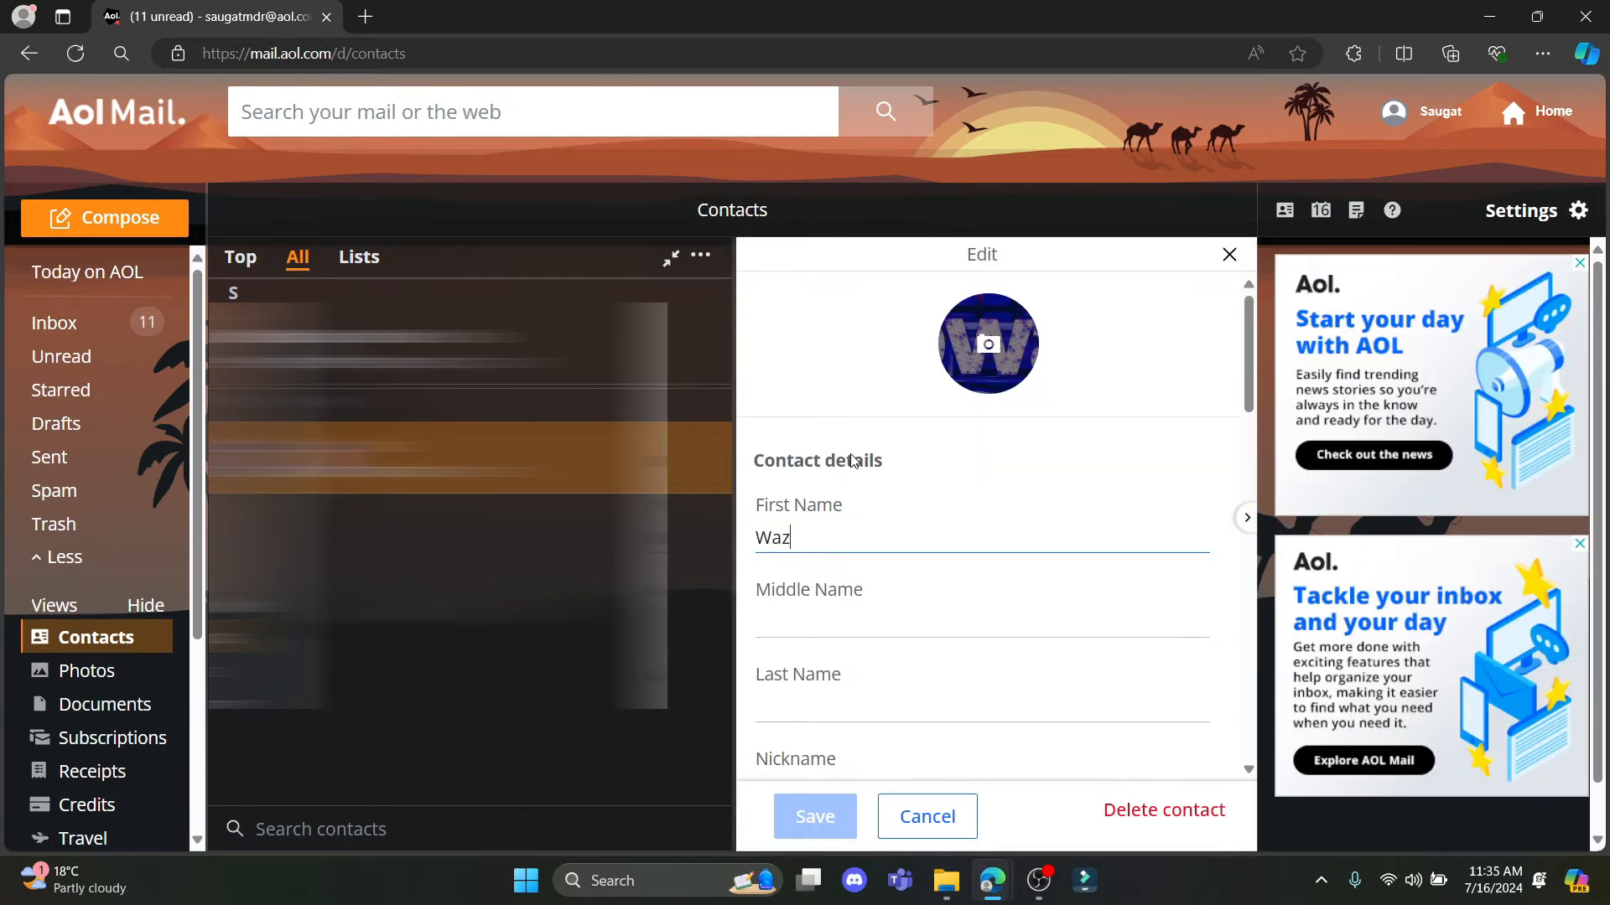
# Give the second contact middle name 'ww' and last name 'www' and save it
pyautogui.scroll(-3)
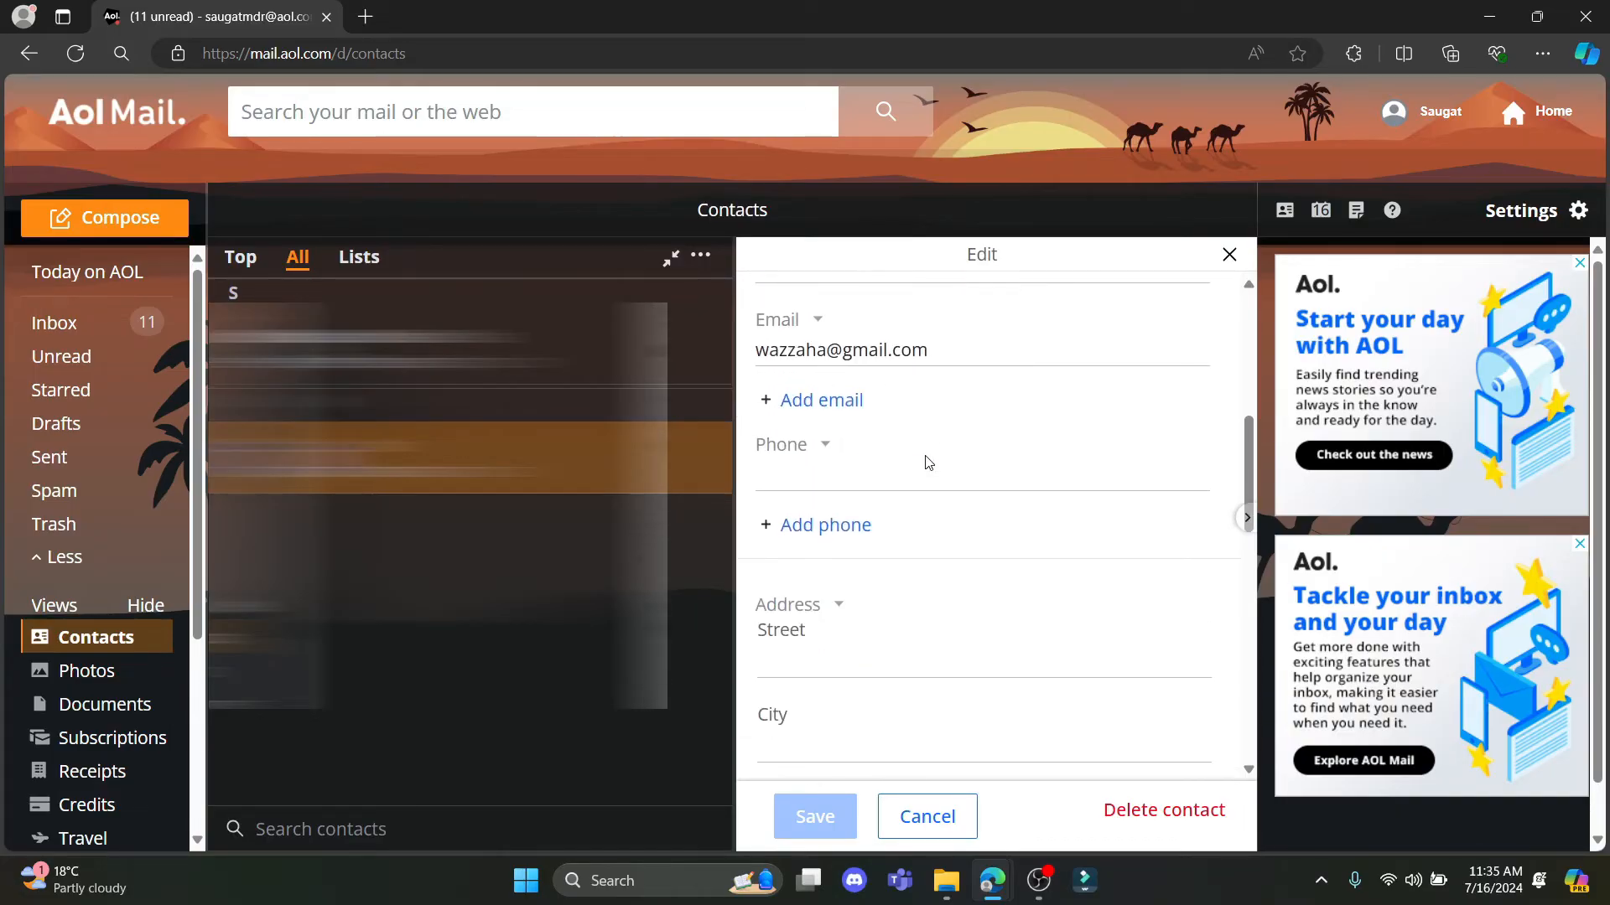
pyautogui.scroll(-3)
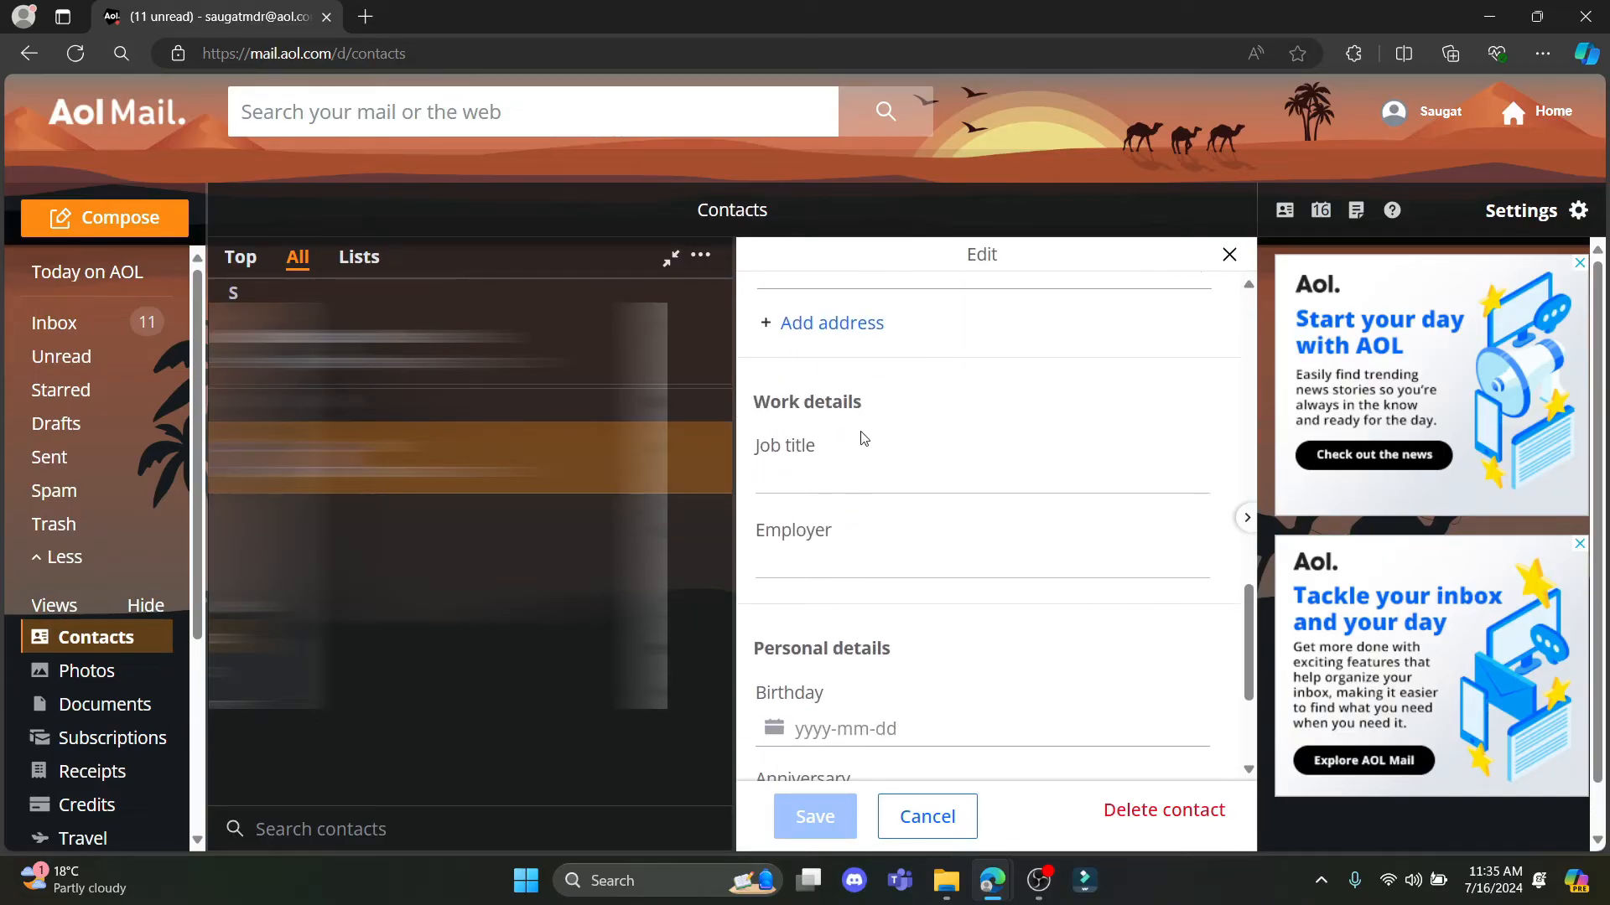
pyautogui.scroll(3)
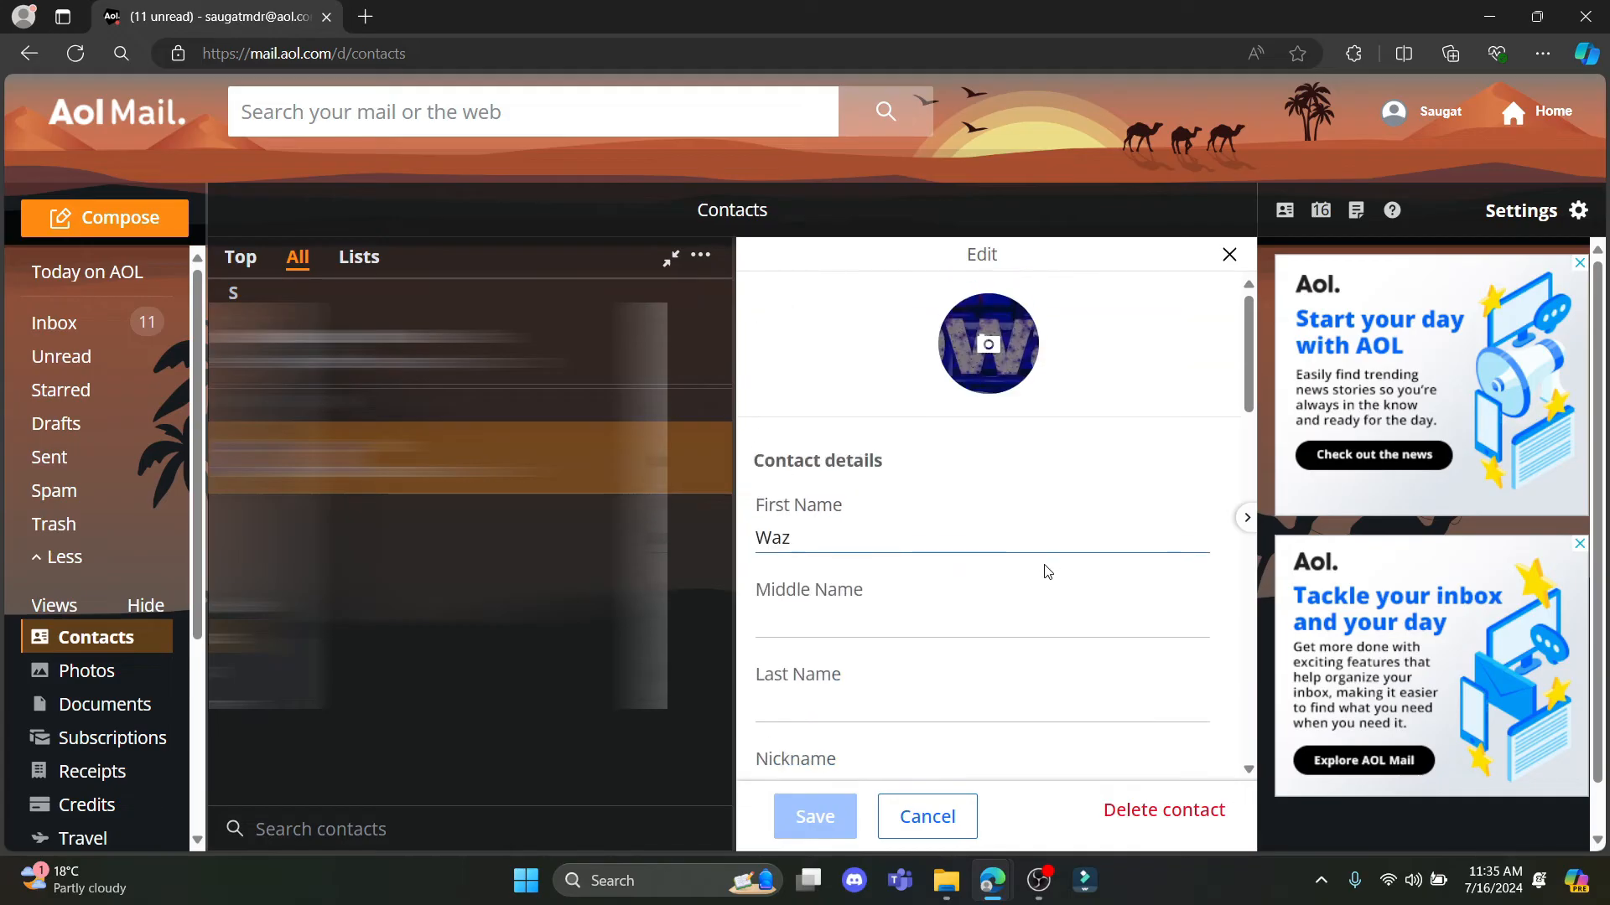
pyautogui.write('ww')
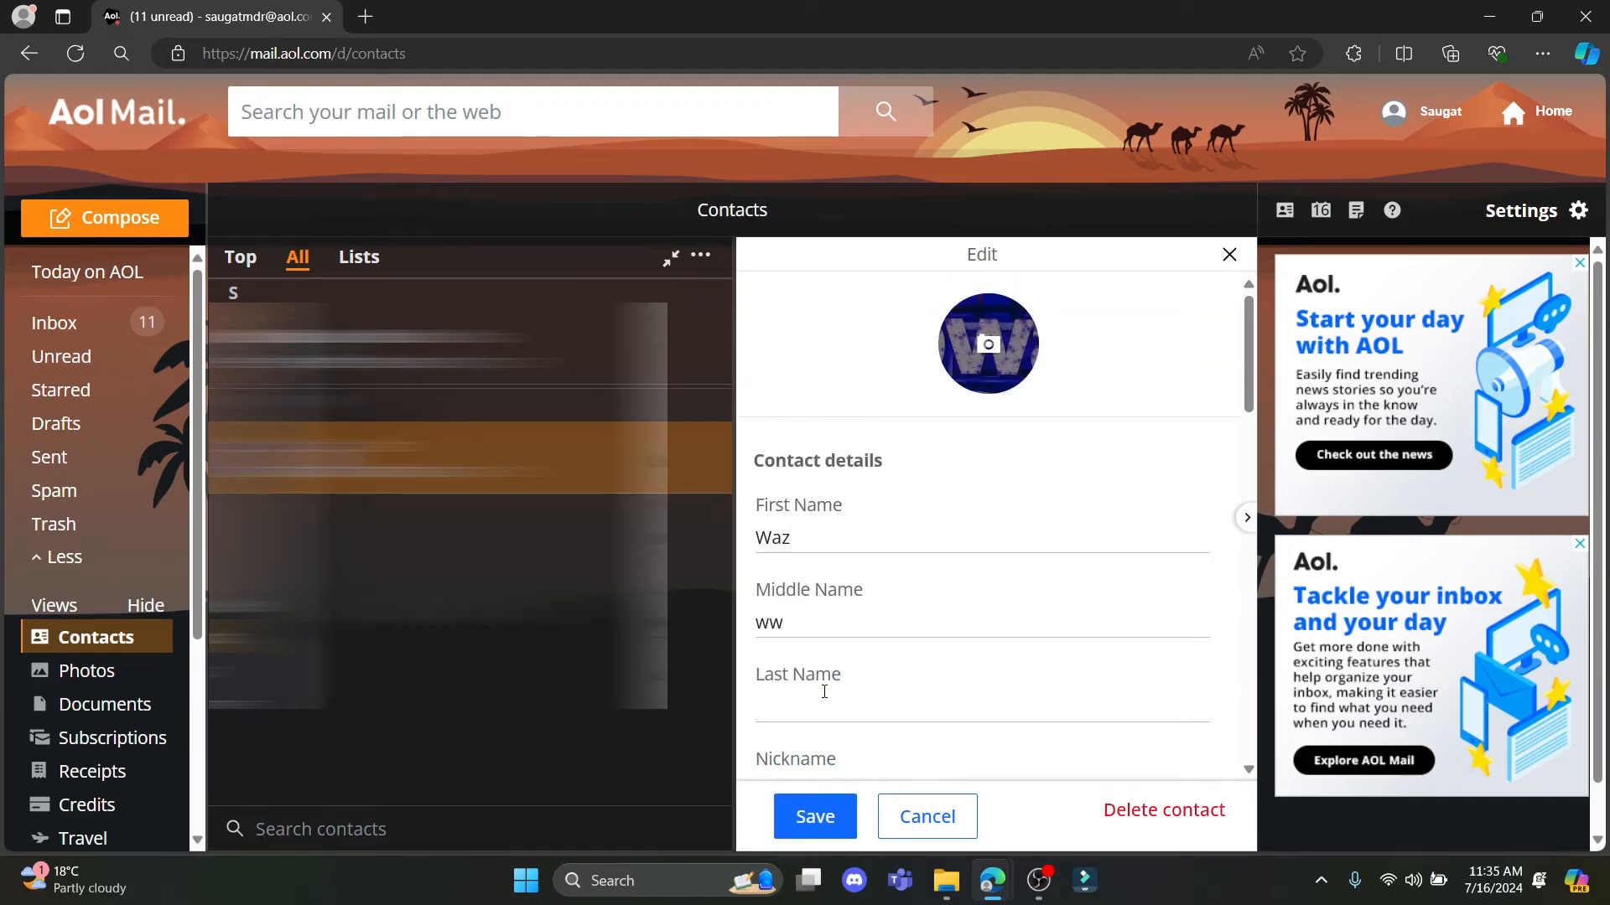
pyautogui.write('www')
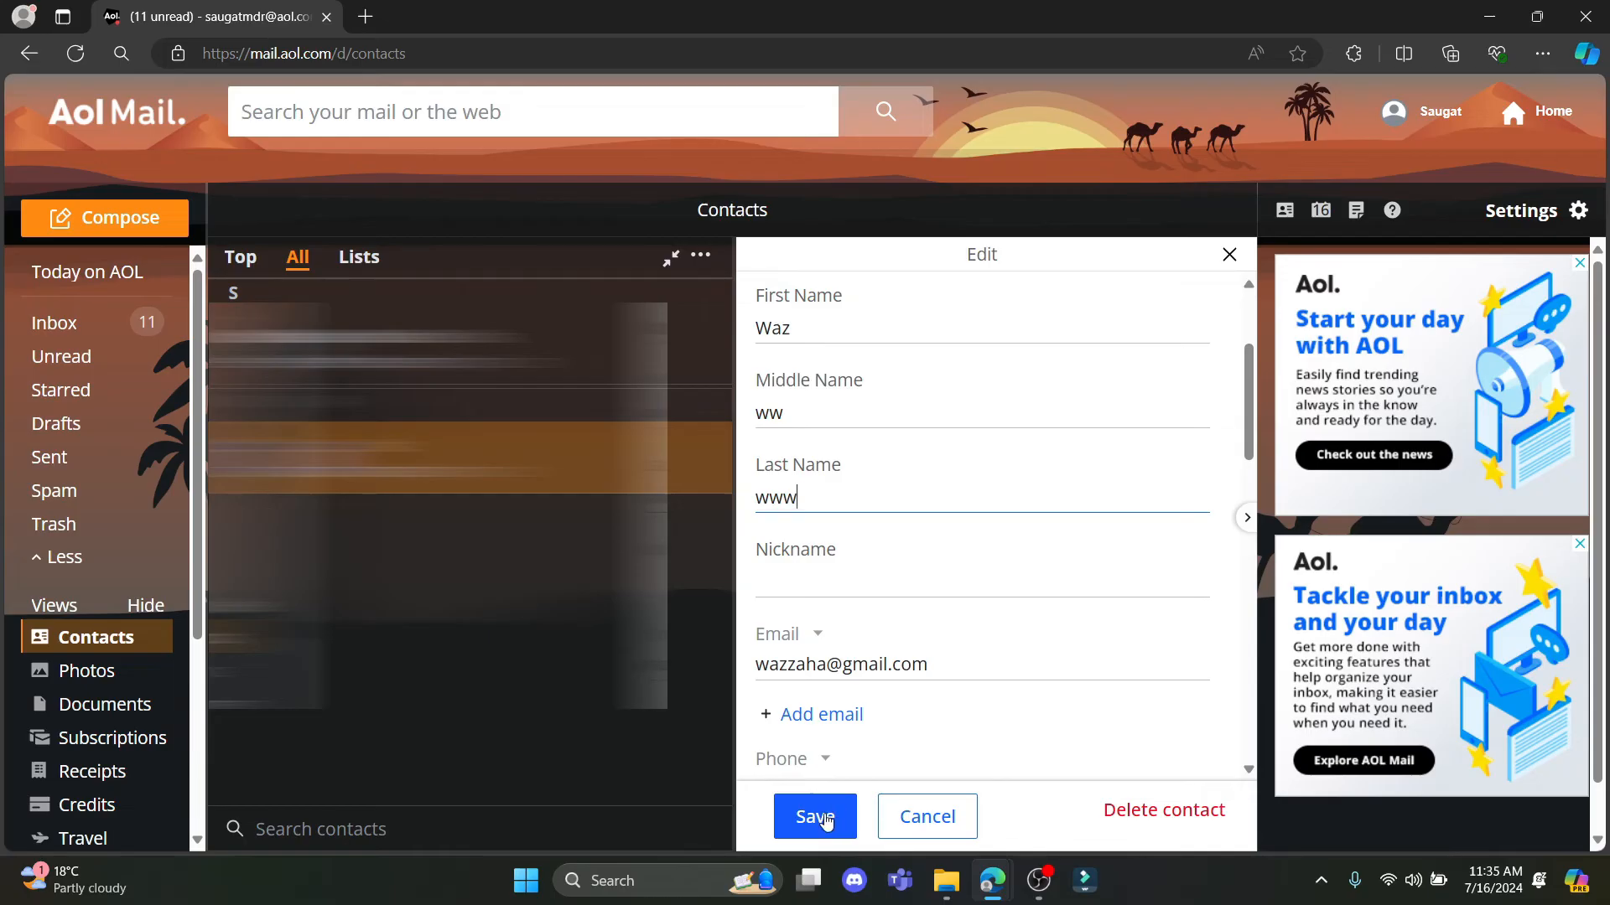
pyautogui.click(815, 817)
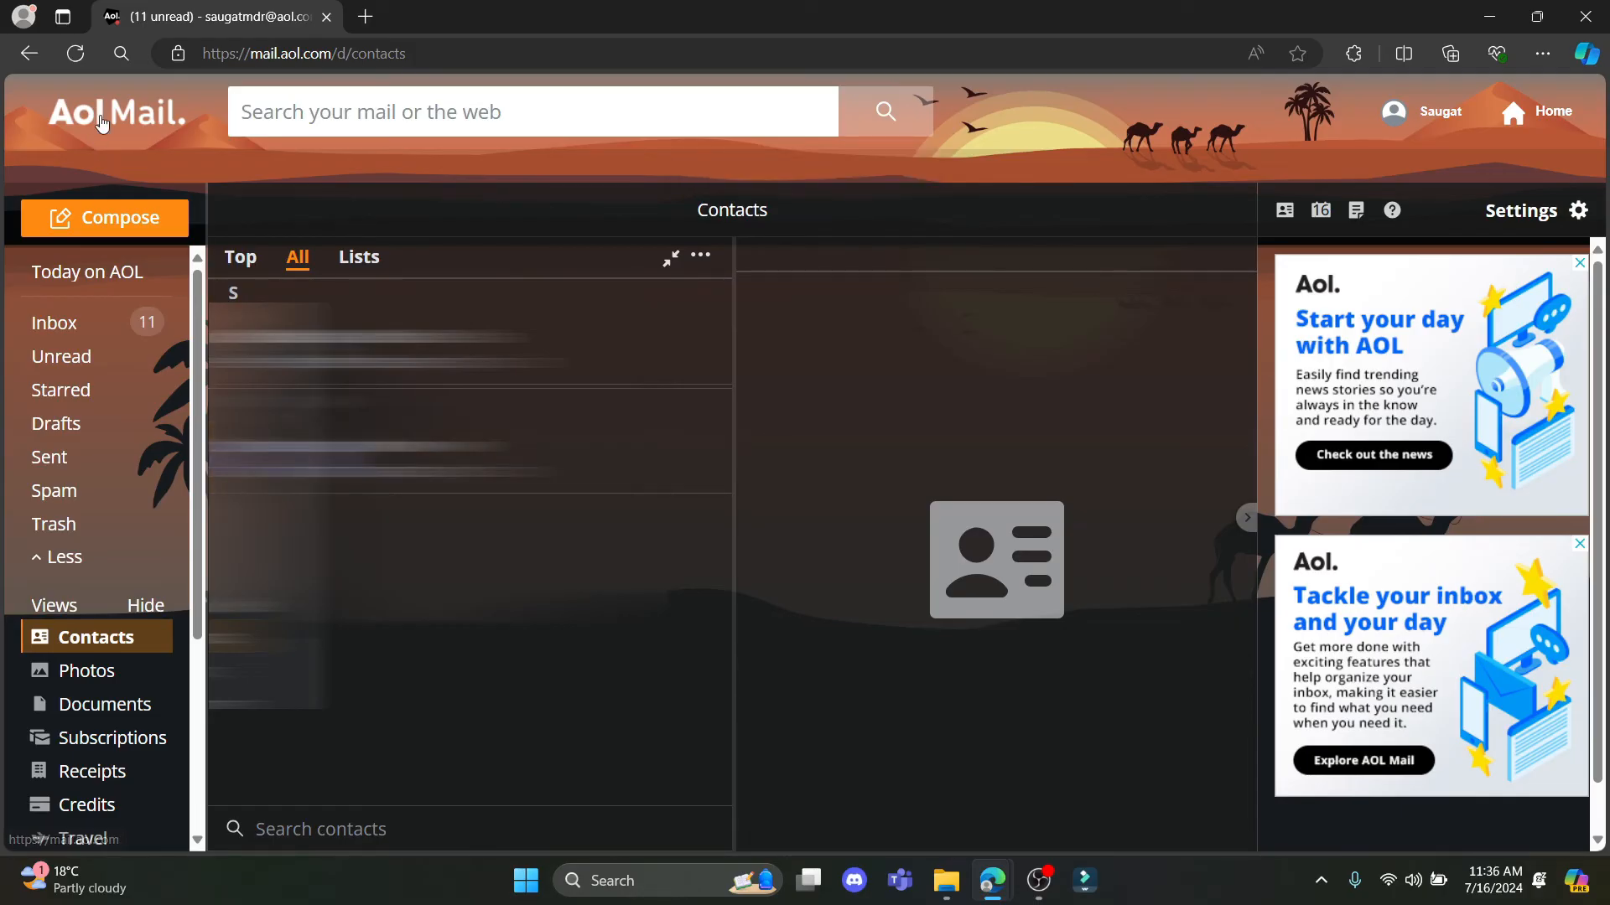
# Leave Contacts for the Today on AOL news page with top stories
pyautogui.click(116, 112)
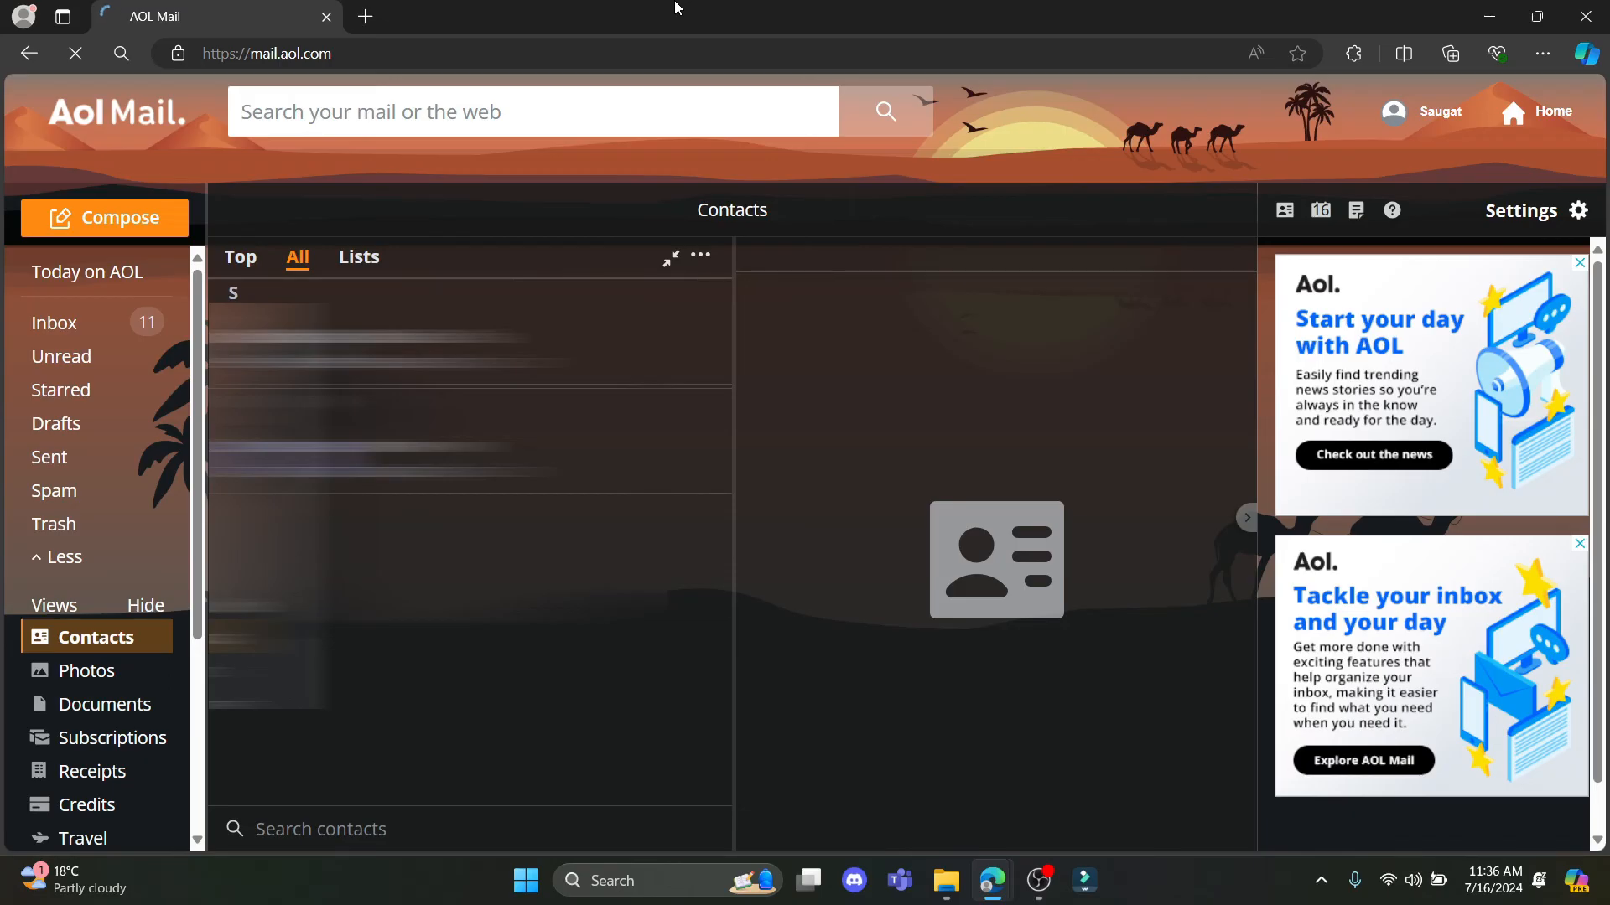
pyautogui.click(85, 272)
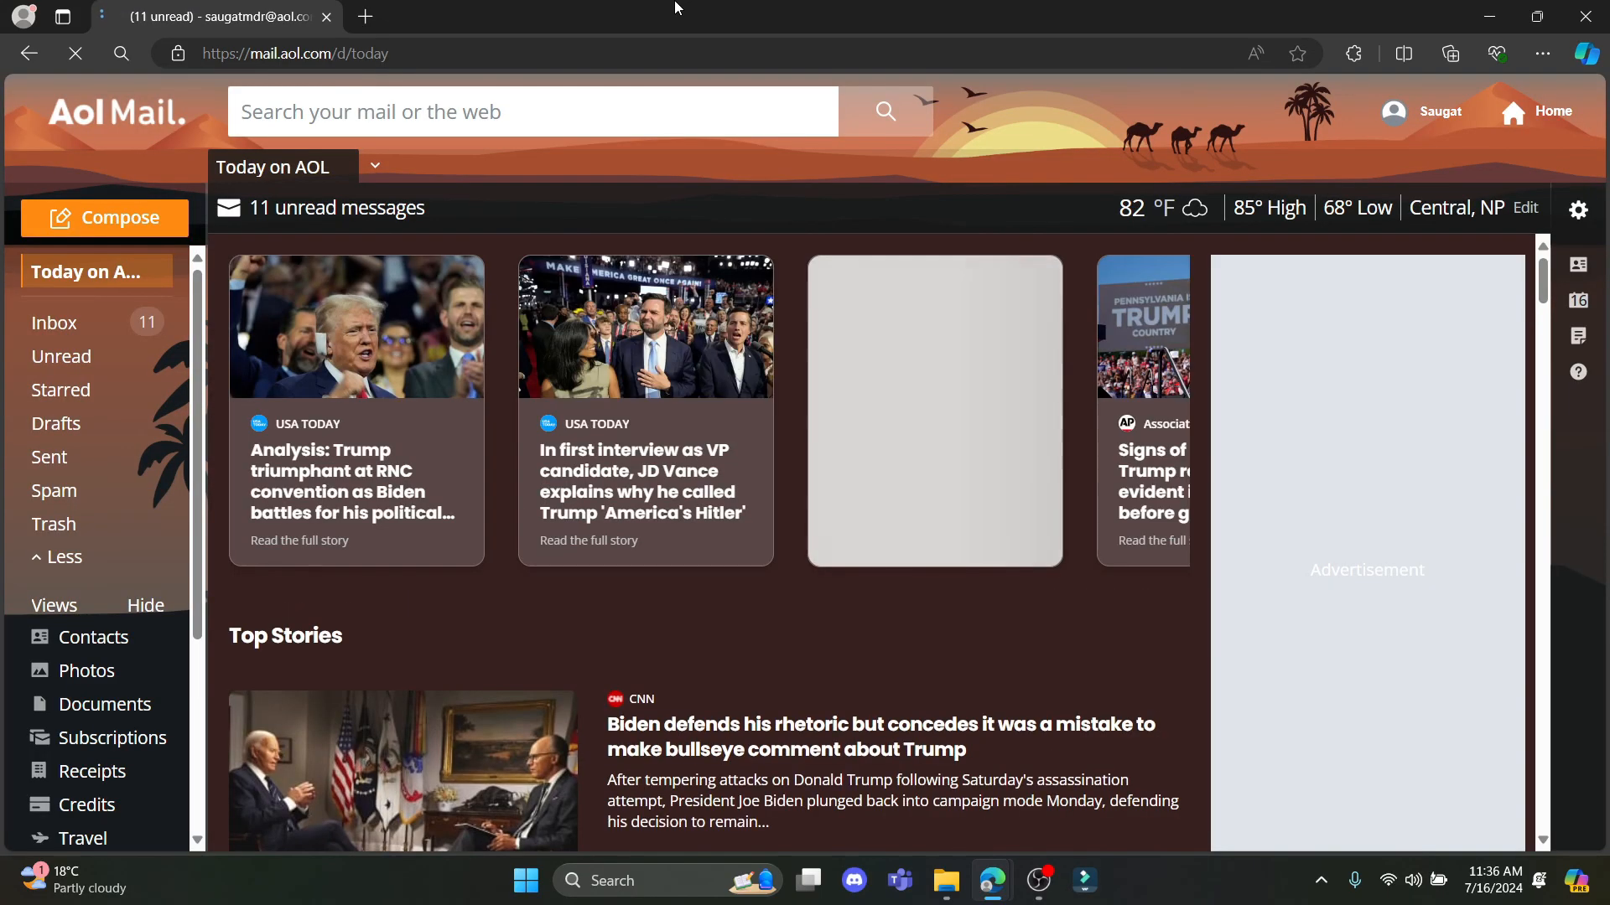